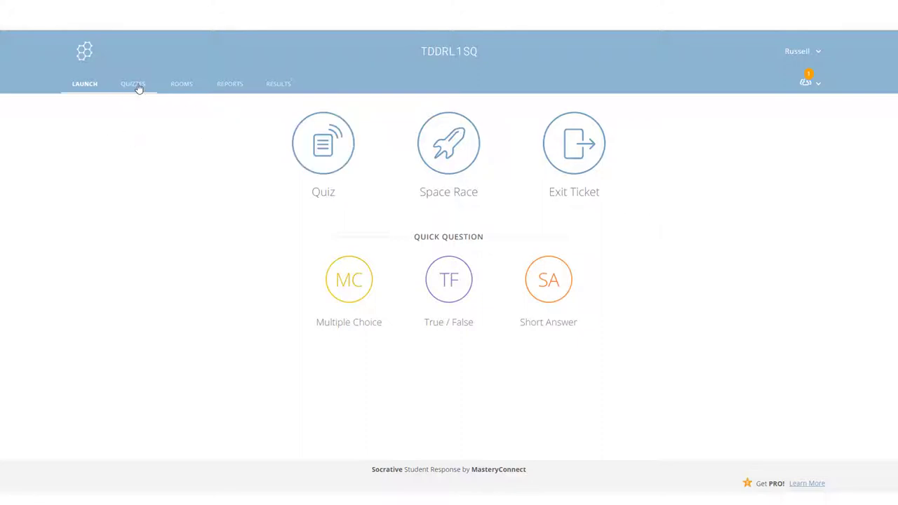
Step: Show the Quizzes library, then choose Add Quiz > Create New
{"action": "left_click", "coordinate": [132, 83]}
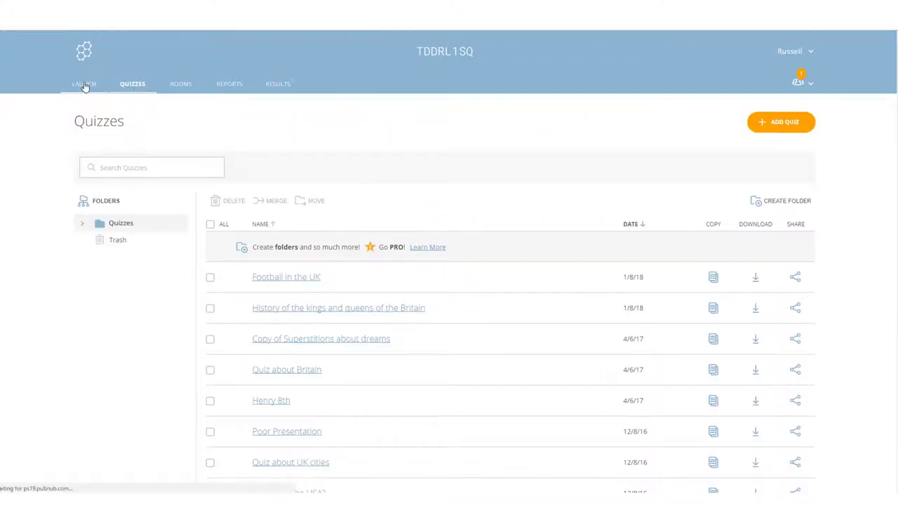
{"action": "left_click", "coordinate": [84, 84]}
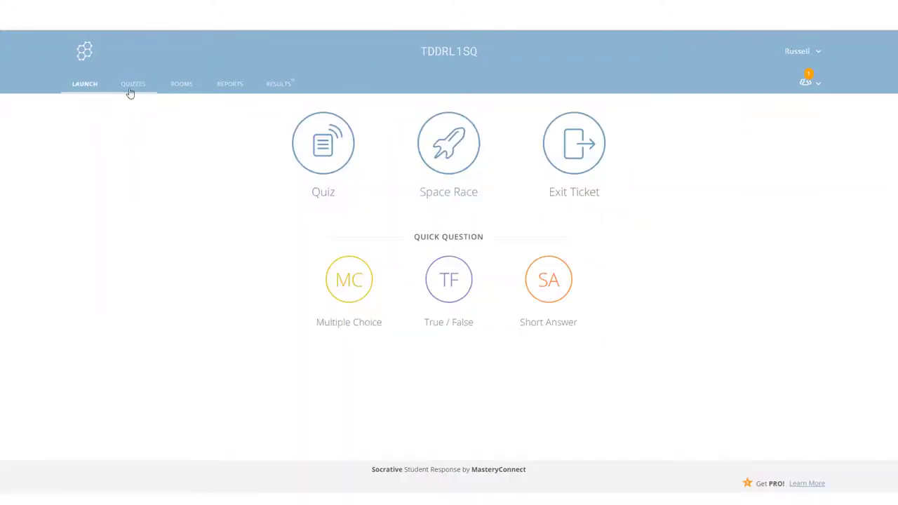
{"action": "left_click", "coordinate": [133, 84]}
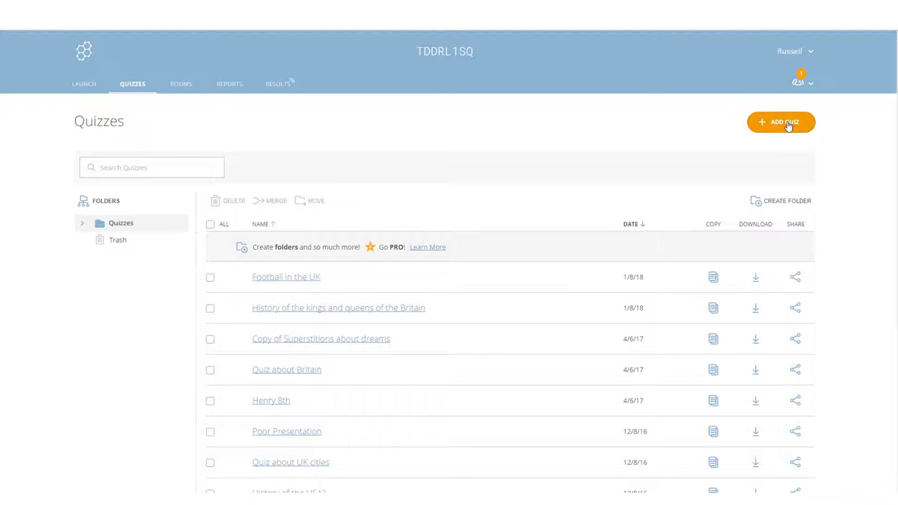
{"action": "left_click", "coordinate": [781, 122]}
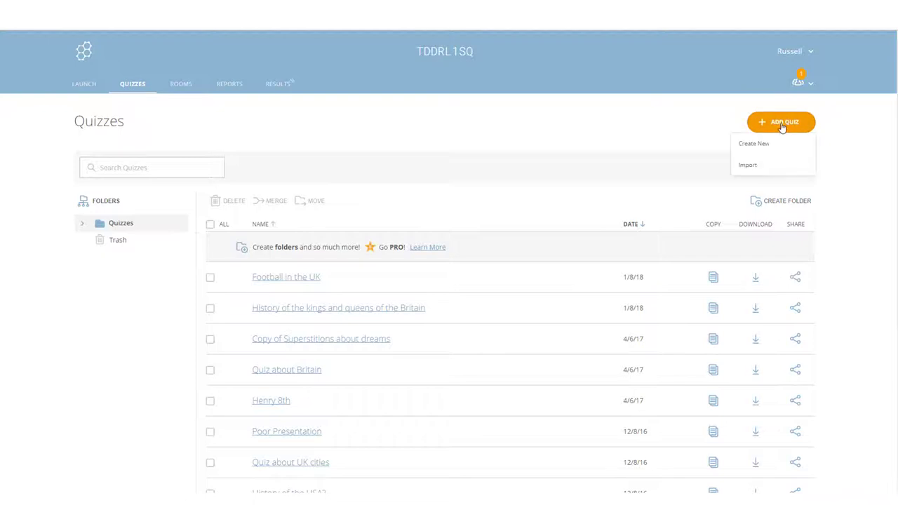
{"action": "left_click", "coordinate": [754, 143]}
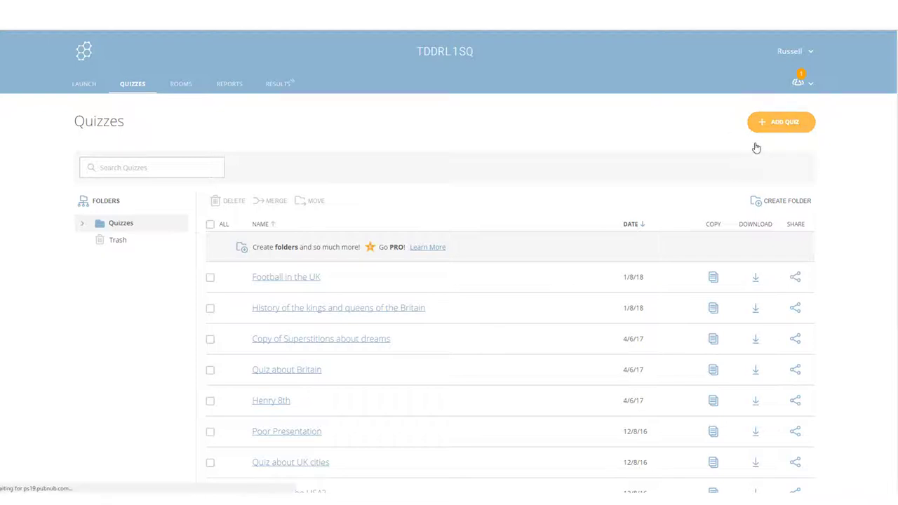
Step: Name the new quiz 'London'
{"action": "left_click", "coordinate": [781, 122]}
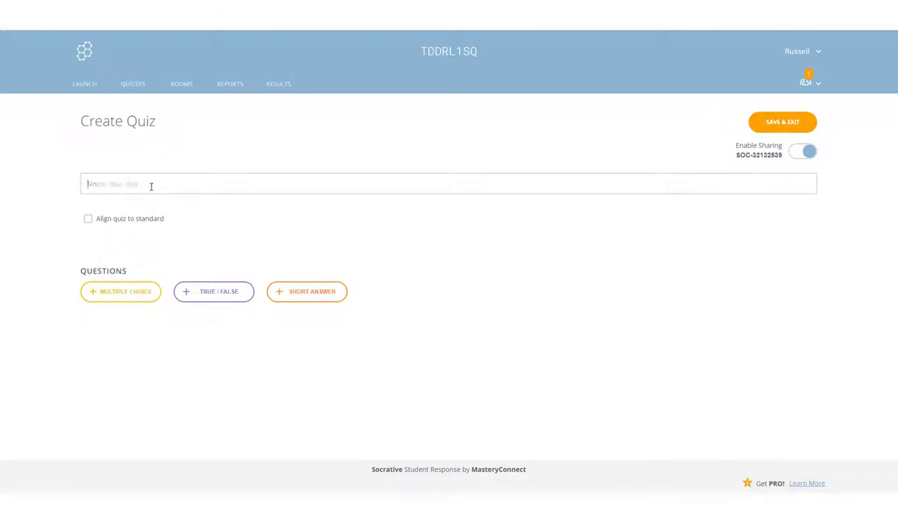
{"action": "type", "text": "Lon"}
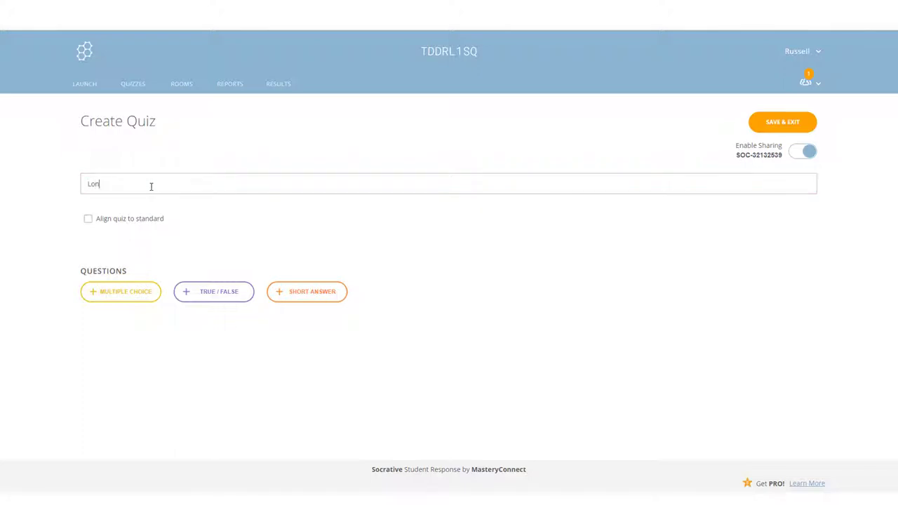
{"action": "type", "text": "don"}
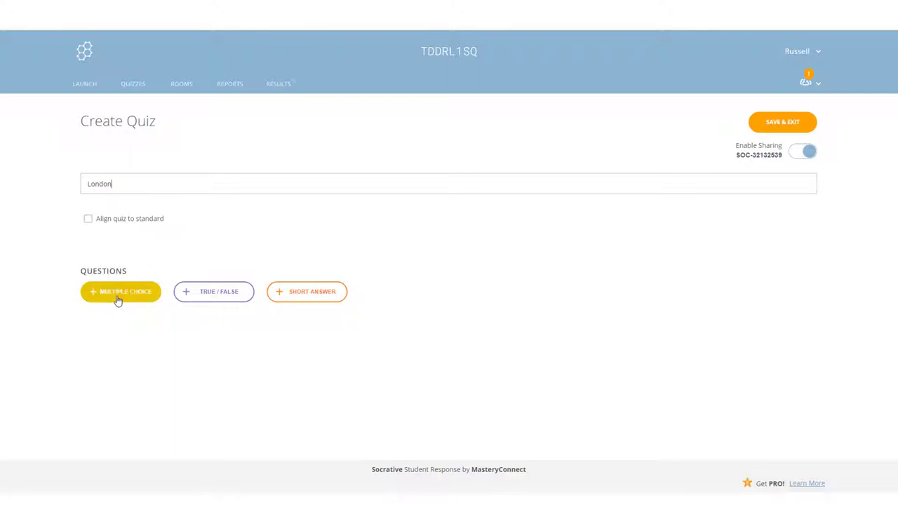
Step: Add a multiple-choice river question with Thames correct and explanation 'The correct answer is the River Thames'
{"action": "left_click", "coordinate": [120, 291]}
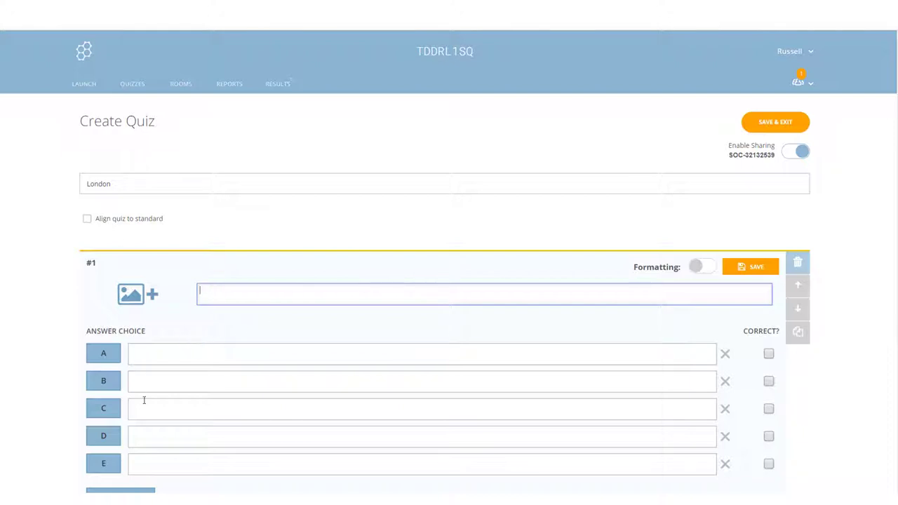
{"action": "type", "text": "Nile"}
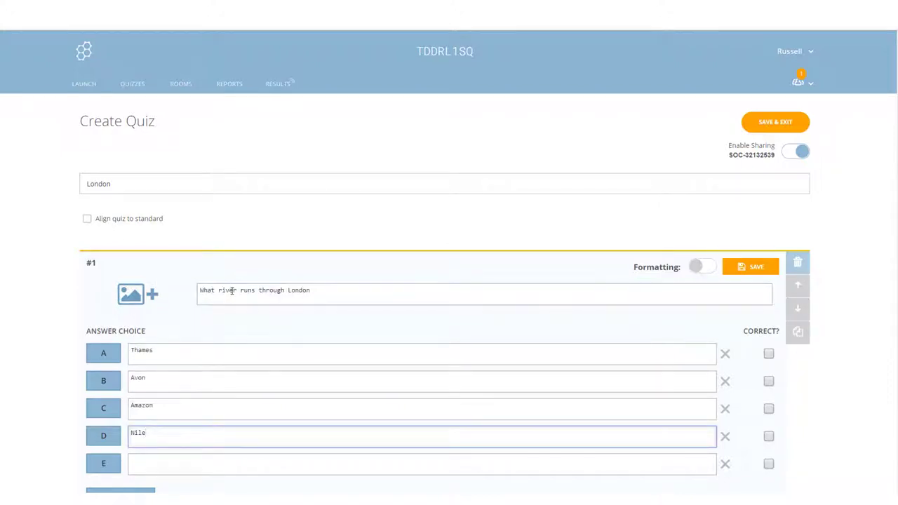
{"action": "left_click", "coordinate": [322, 289]}
{"action": "type", "text": "?"}
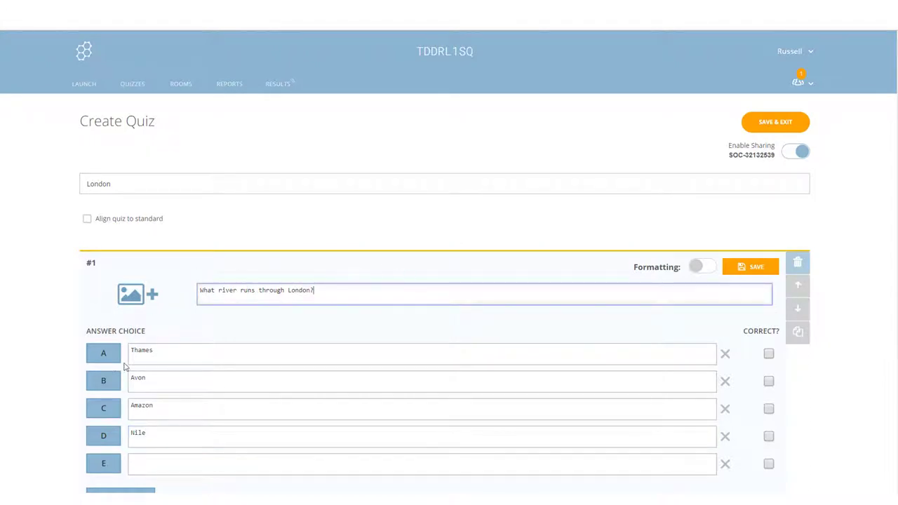
{"action": "left_click", "coordinate": [768, 354]}
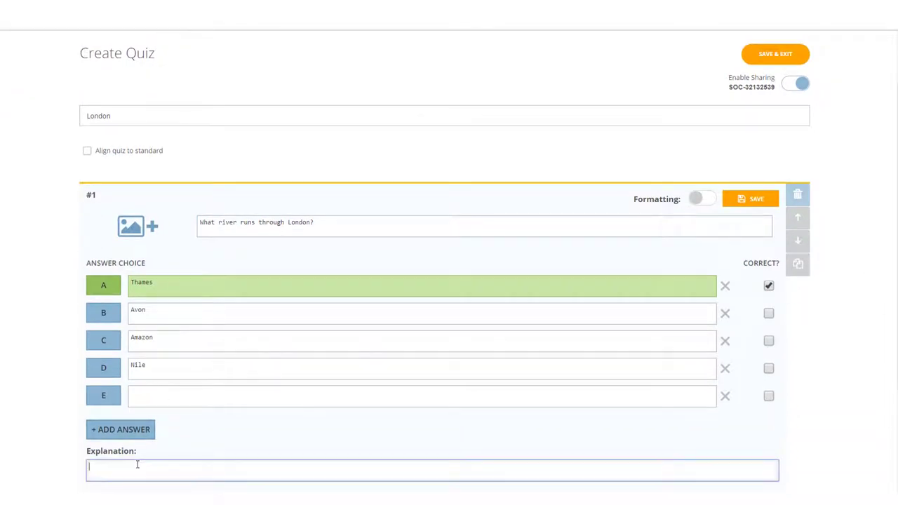
{"action": "type", "text": "The correct answer is the River Thames"}
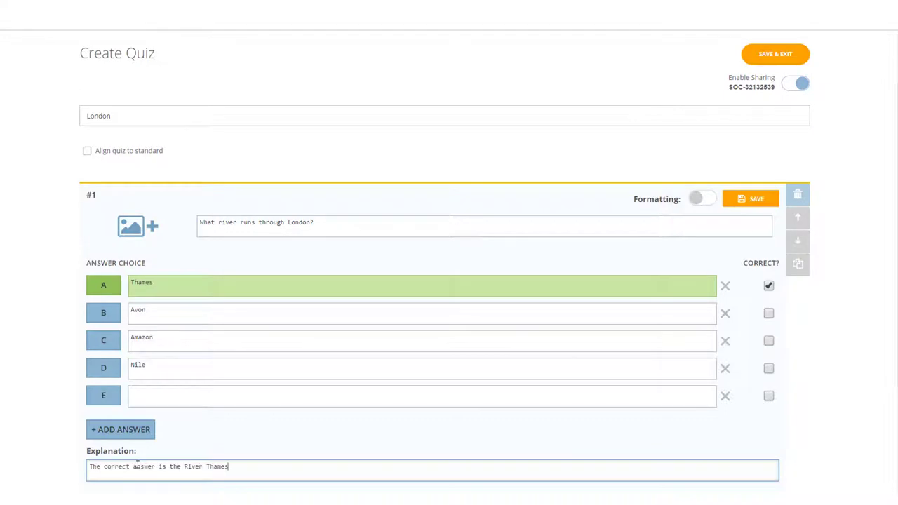
{"action": "mouse_move", "coordinate": [213, 472]}
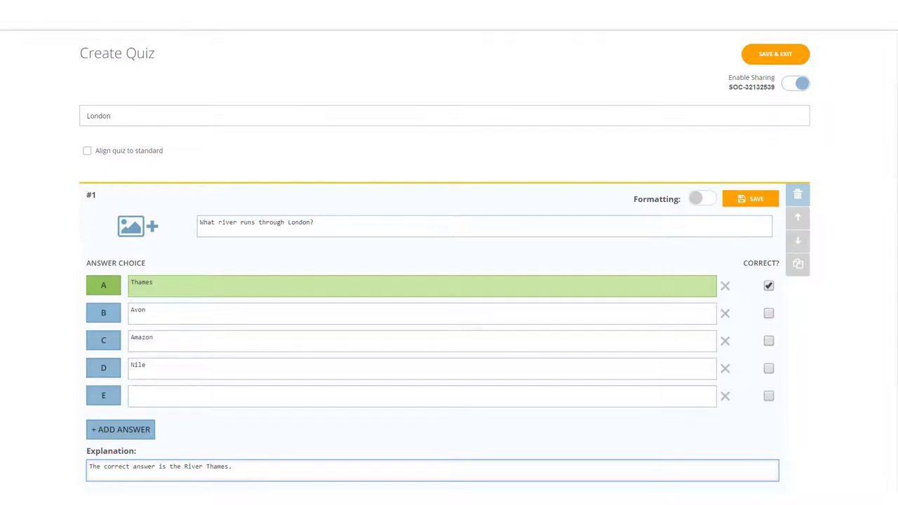
Step: Save the true/false question stating London is the UK's biggest city, marked True
{"action": "scroll", "scroll_direction": "down", "scroll_amount": 3}
{"action": "type", "text": "London is biggest and Birmingham is the second biggest."}
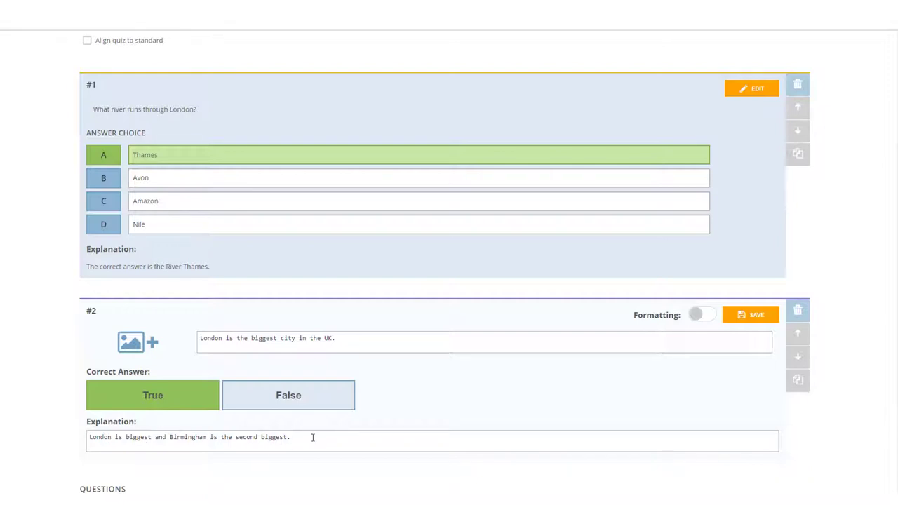
{"action": "scroll", "scroll_direction": "down", "scroll_amount": 3}
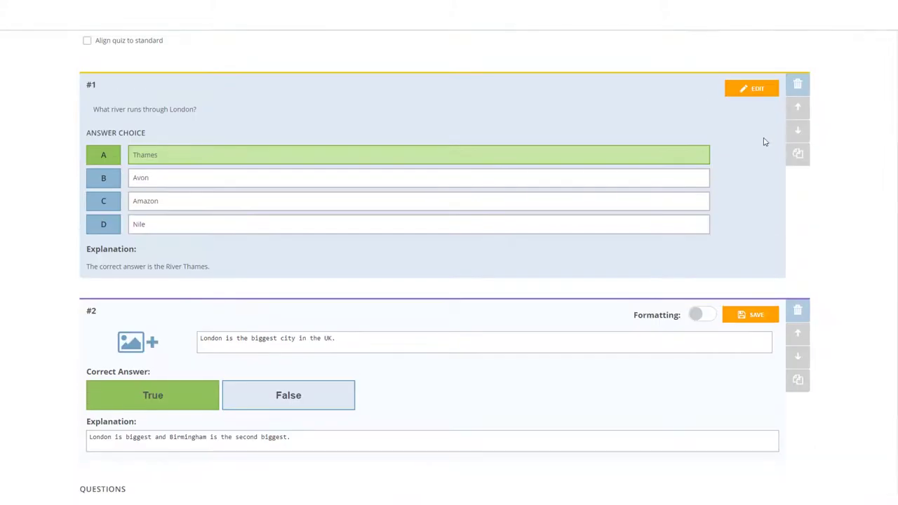
{"action": "scroll", "scroll_direction": "down", "scroll_amount": 3}
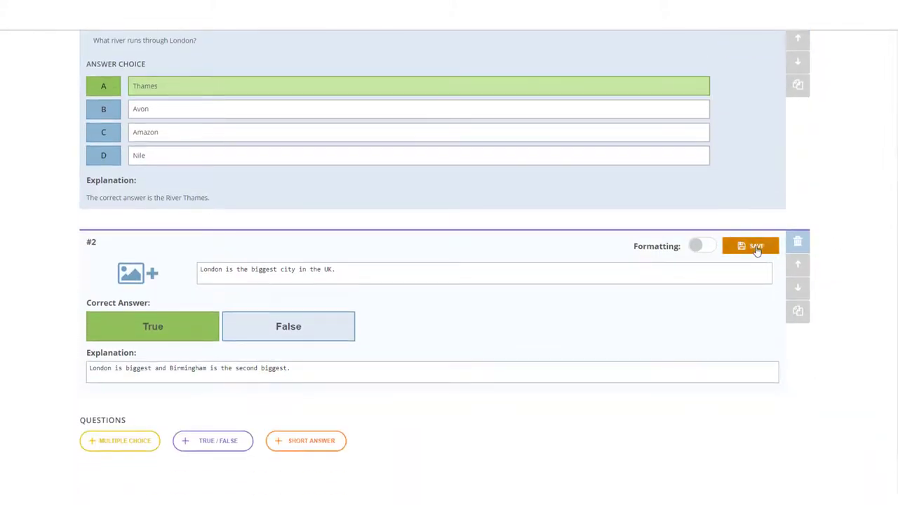
{"action": "left_click", "coordinate": [750, 246]}
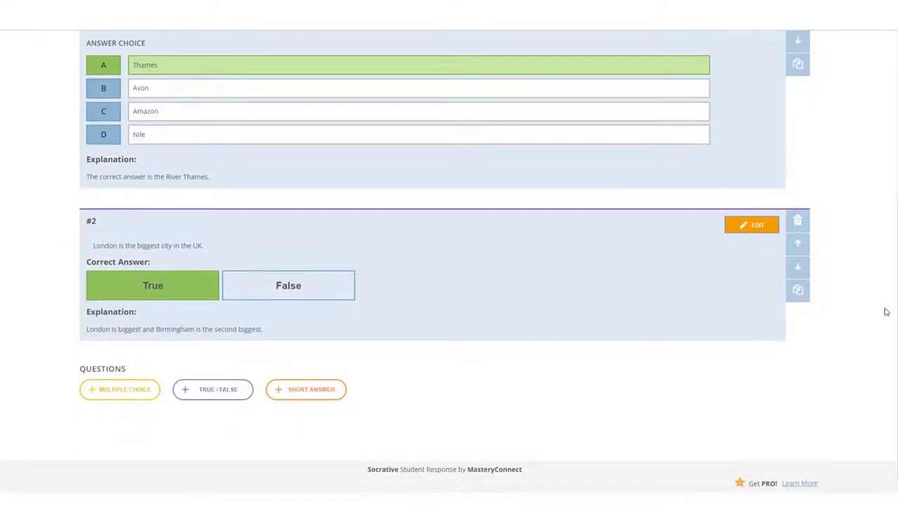
Step: Add a short-answer question 'What palace does the Queen live in when in London?'
{"action": "left_click", "coordinate": [306, 389]}
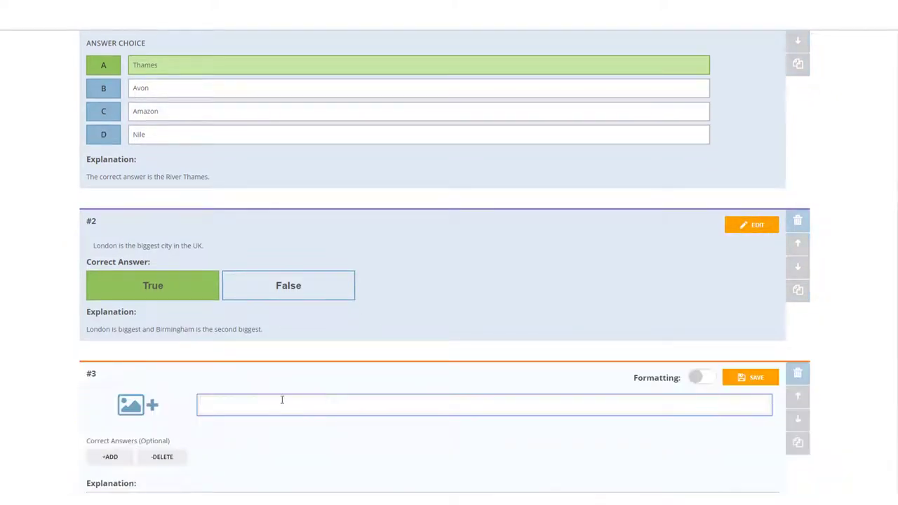
{"action": "scroll", "scroll_direction": "down", "scroll_amount": 3}
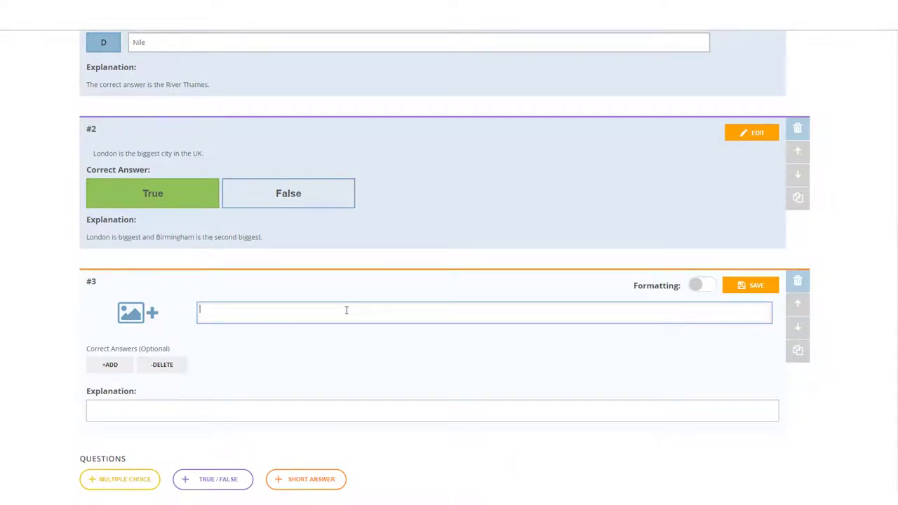
{"action": "type", "text": "What place does the Queen live in when in London?"}
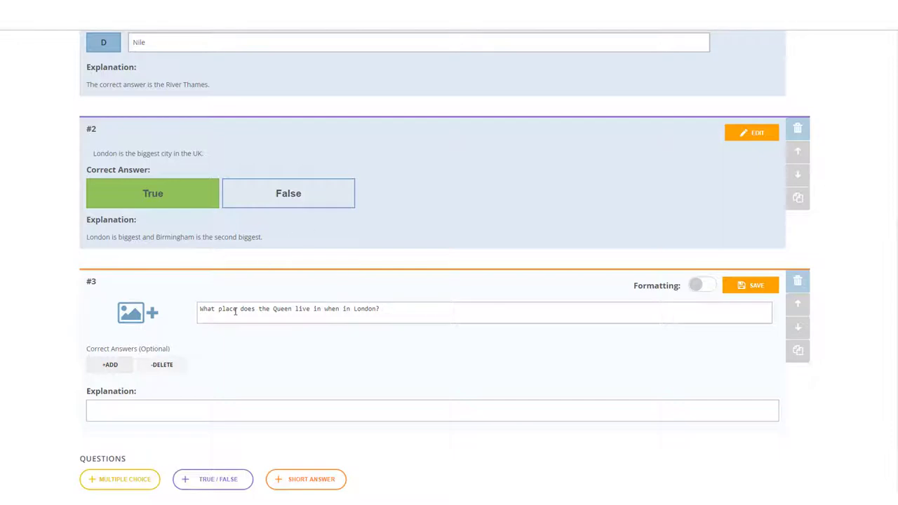
{"action": "left_click", "coordinate": [484, 312]}
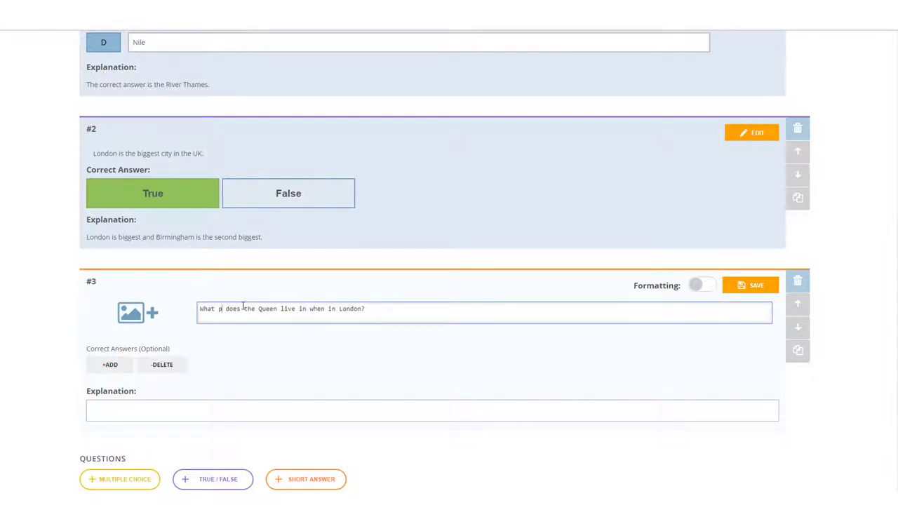
{"action": "type", "text": "alace"}
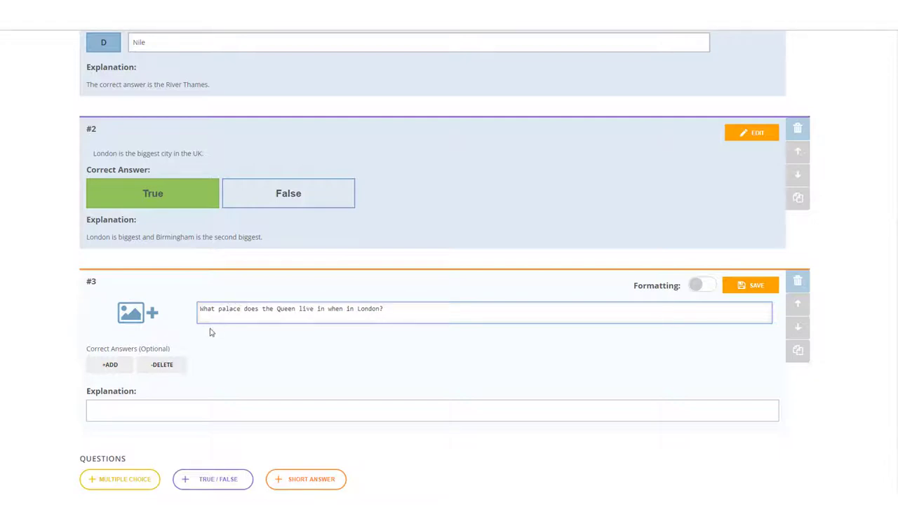
Step: Add 'Buckingham Palace' as a correct answer
{"action": "left_click", "coordinate": [109, 364]}
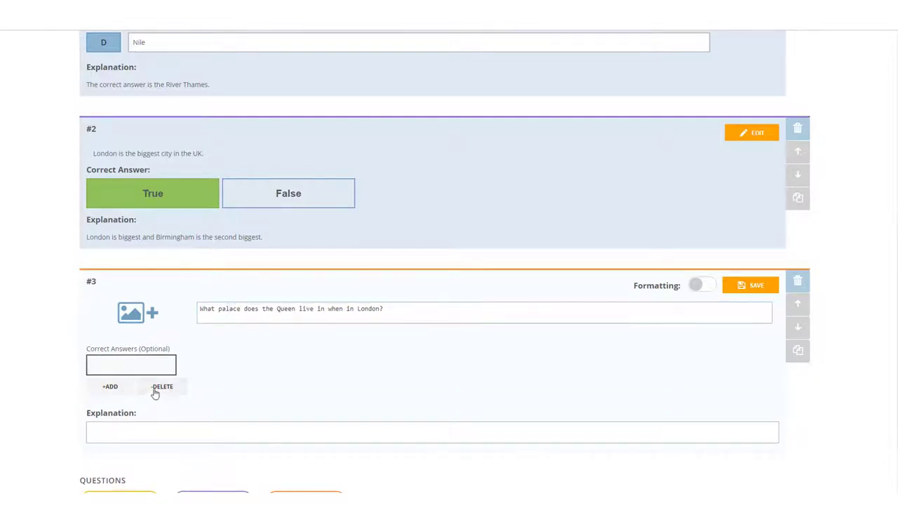
{"action": "left_click", "coordinate": [131, 365]}
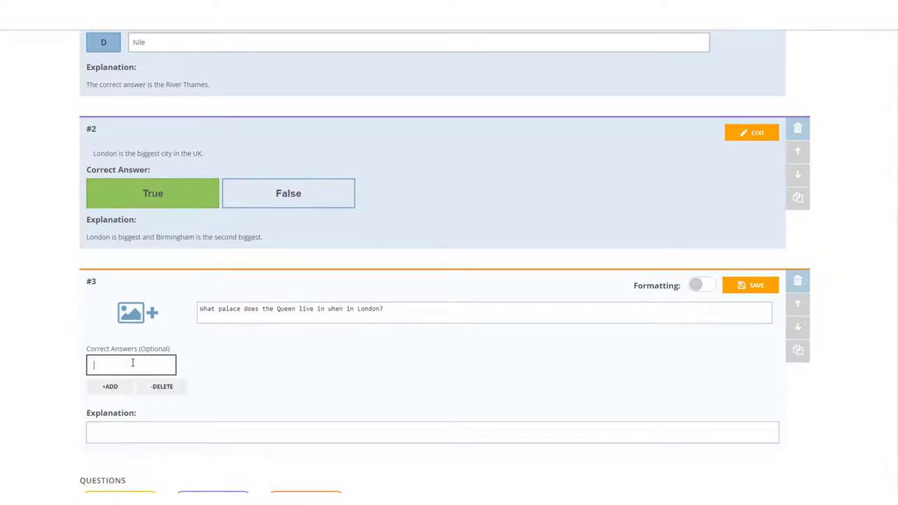
{"action": "type", "text": "Buckingham"}
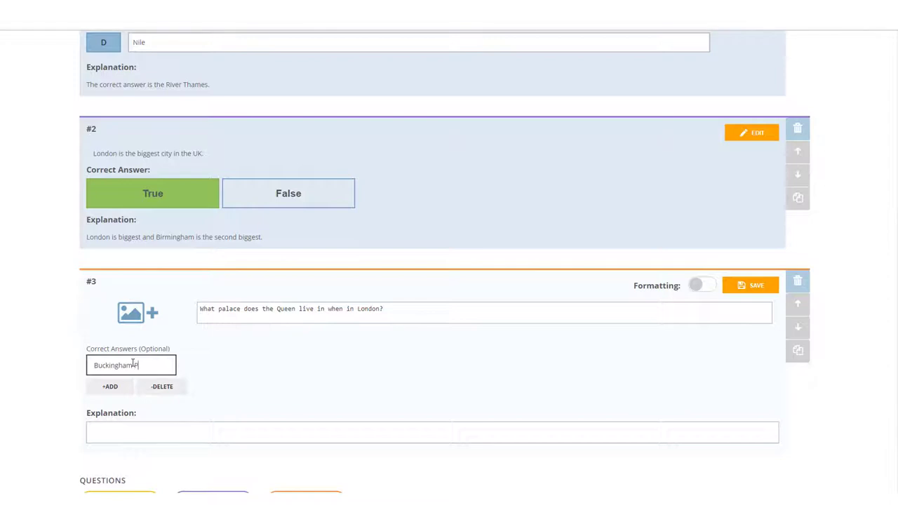
{"action": "type", "text": "Palace"}
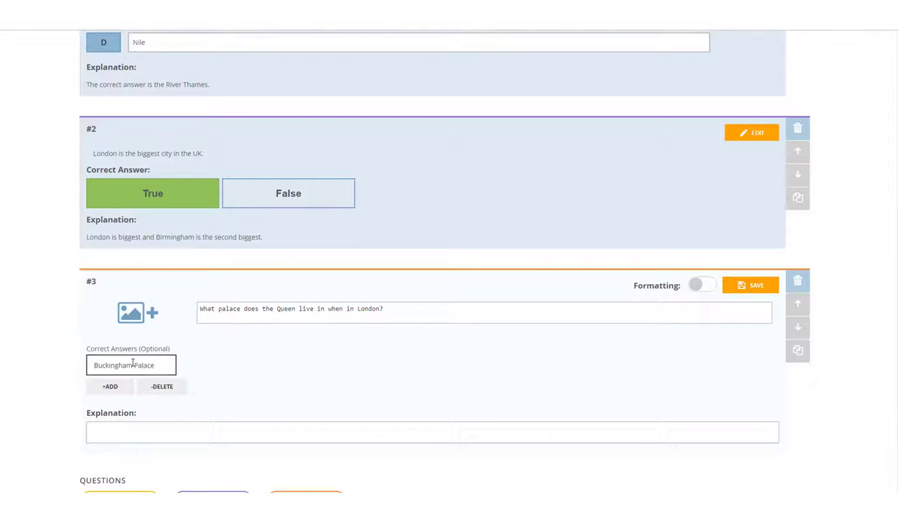
Step: Add misspelt variant 'buckgham palace' as correct, save the question, and save the quiz
{"action": "left_click", "coordinate": [109, 385]}
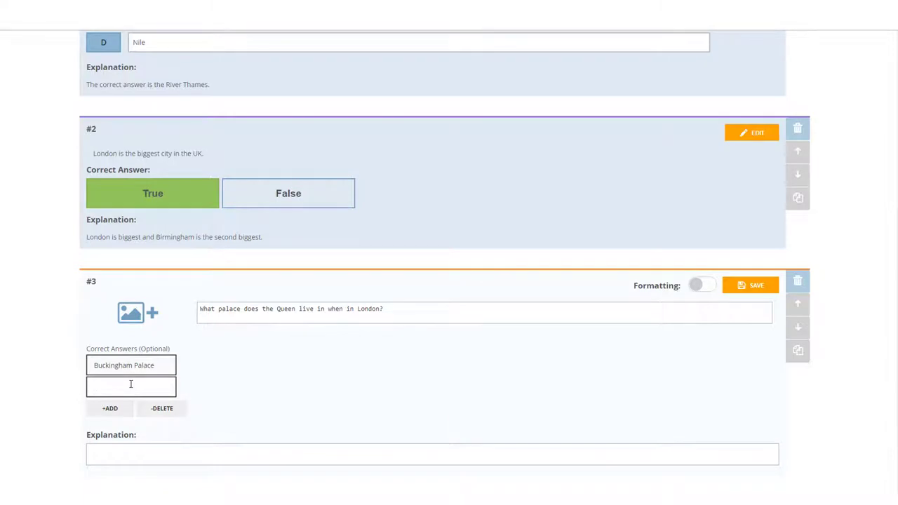
{"action": "type", "text": "buak"}
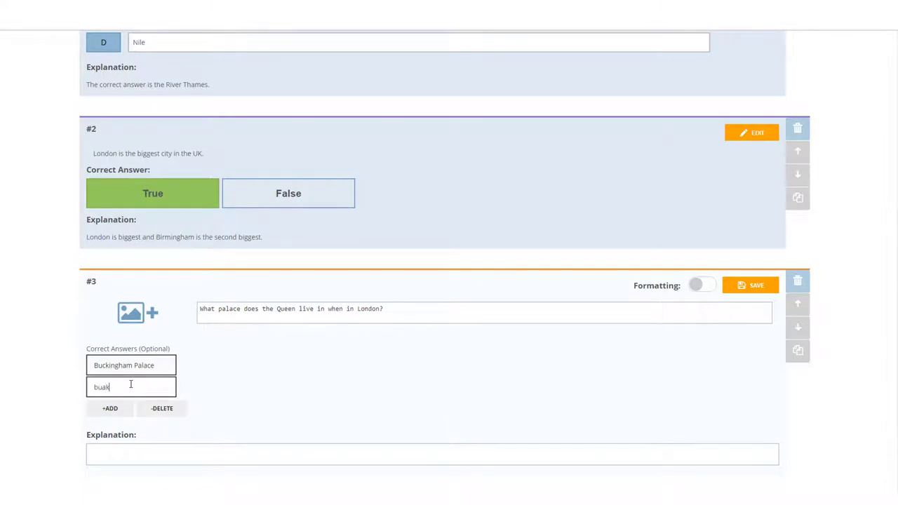
{"action": "type", "text": "buckging"}
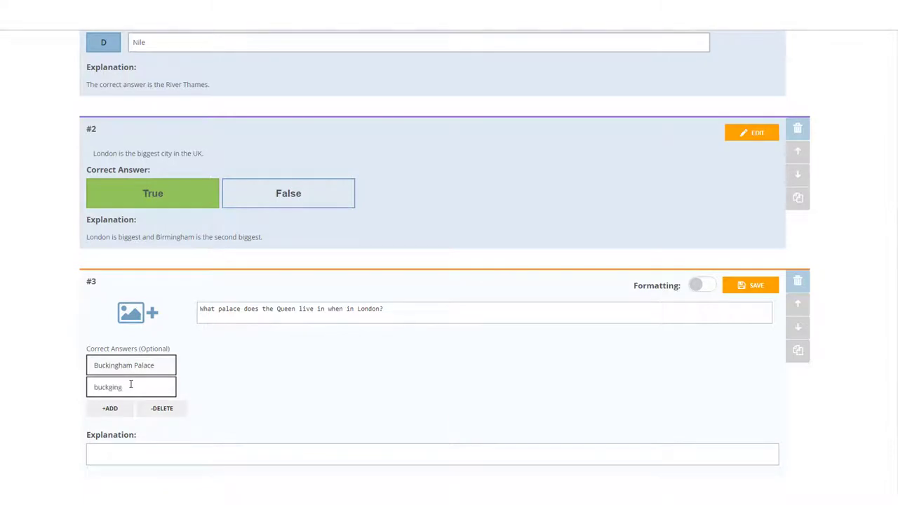
{"action": "key", "text": "Backspace"}
{"action": "type", "text": "ham "}
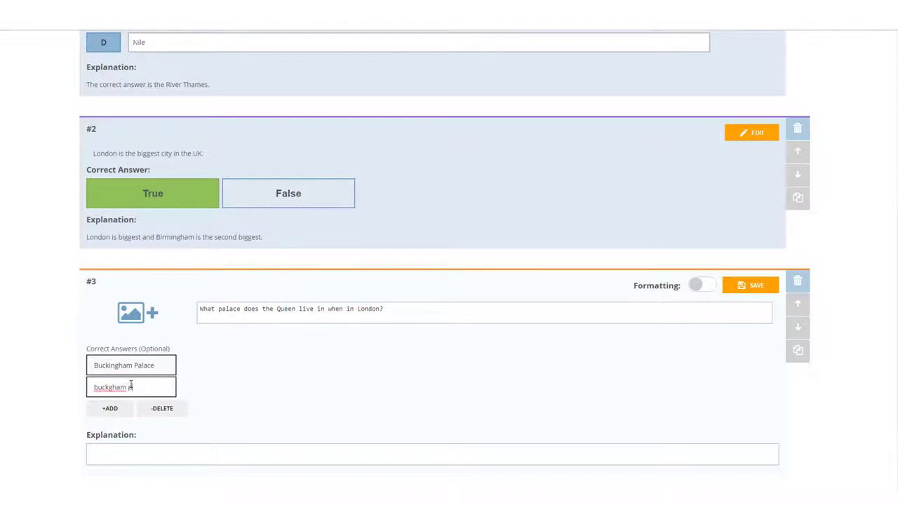
{"action": "type", "text": "palace"}
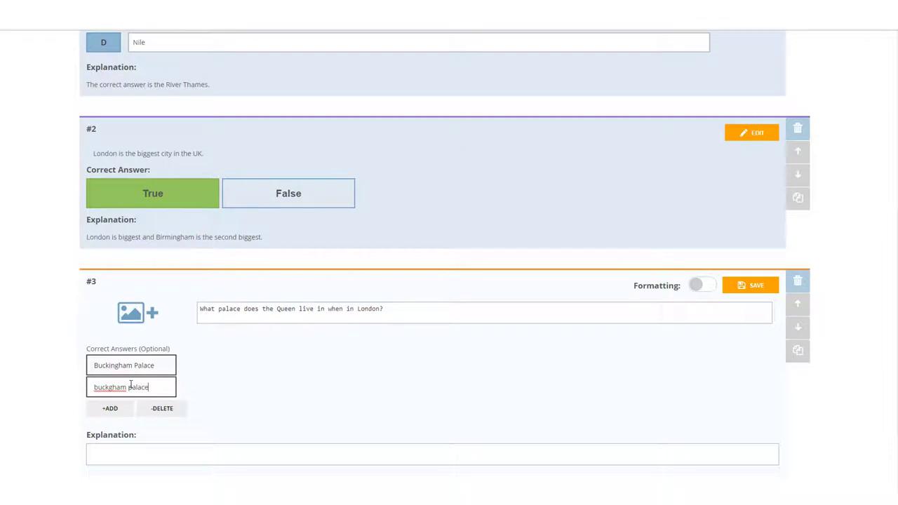
{"action": "left_click", "coordinate": [162, 407]}
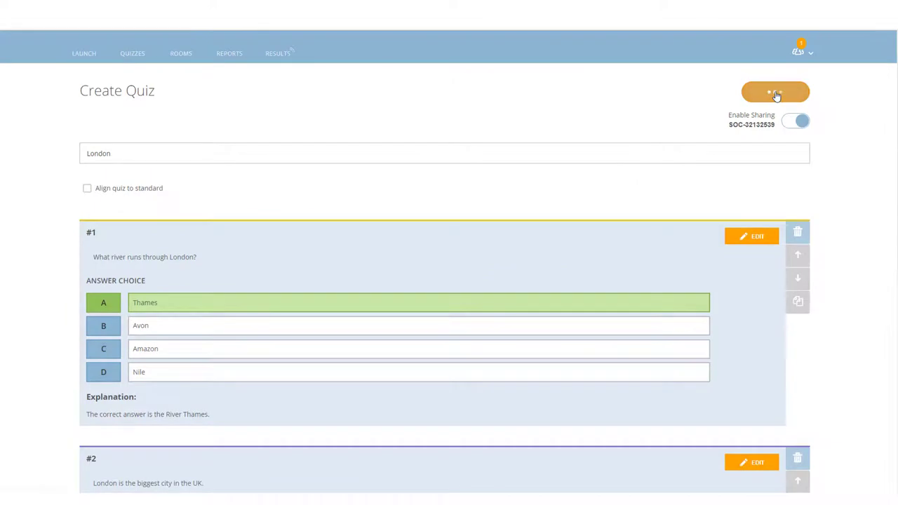
{"action": "left_click", "coordinate": [775, 91]}
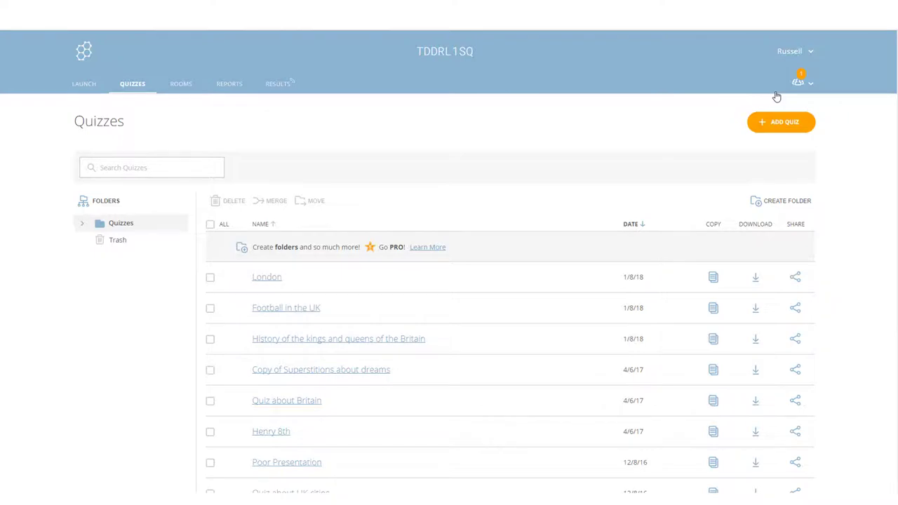
Step: Go to the Launch page
{"action": "left_click", "coordinate": [84, 84]}
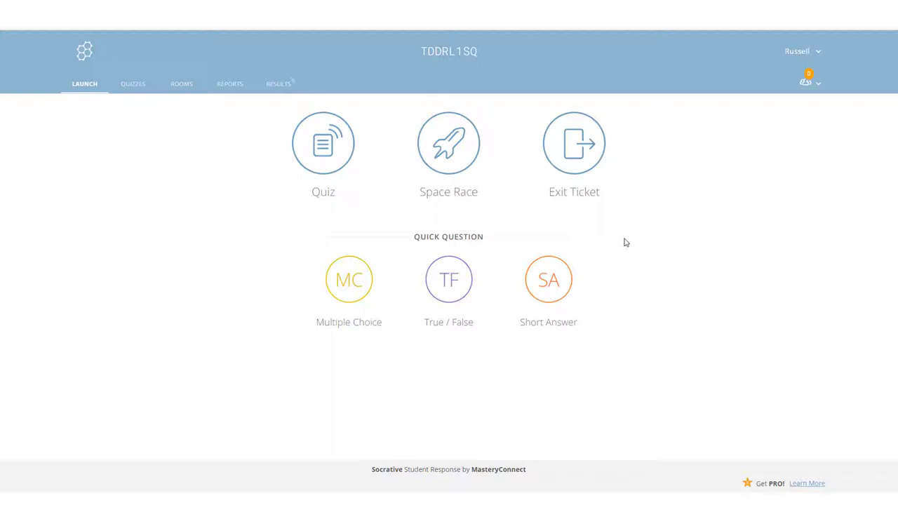
{"action": "mouse_move", "coordinate": [546, 95]}
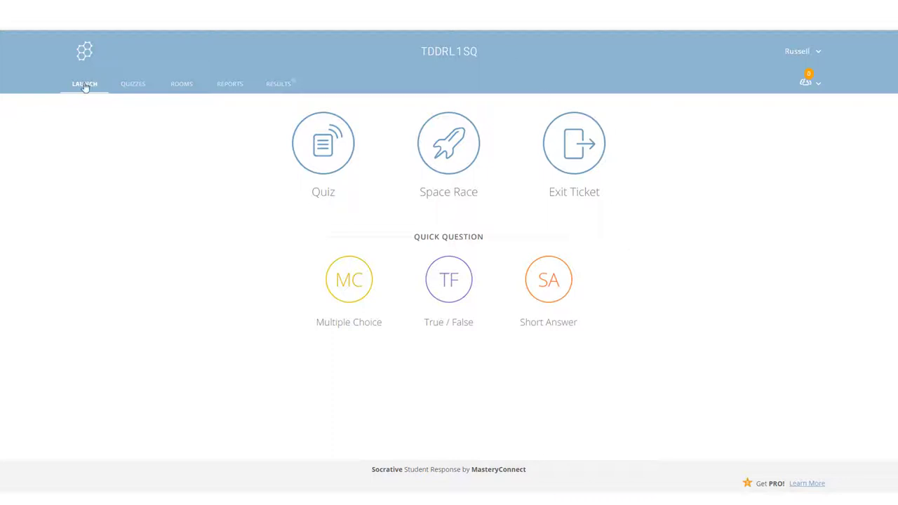
Step: Start a Space Race, confirm stopping the current activity, and select the London quiz
{"action": "left_click", "coordinate": [448, 143]}
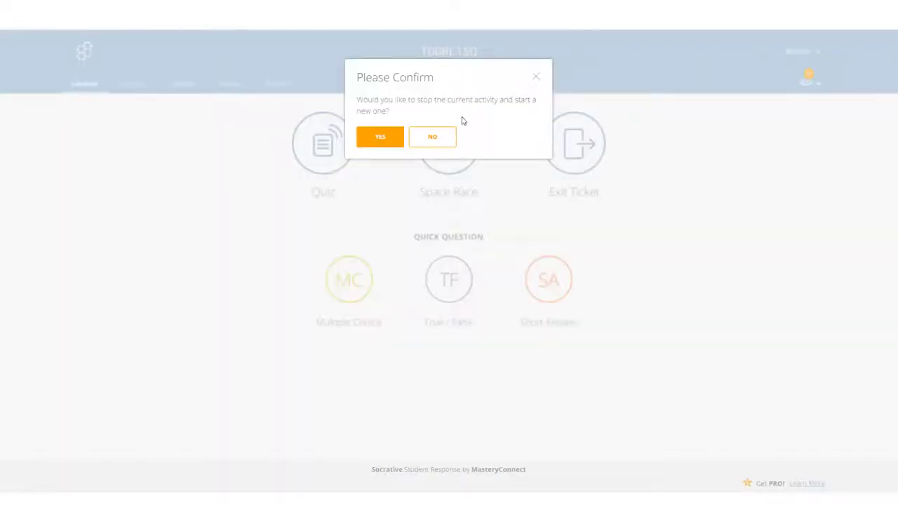
{"action": "left_click", "coordinate": [381, 136]}
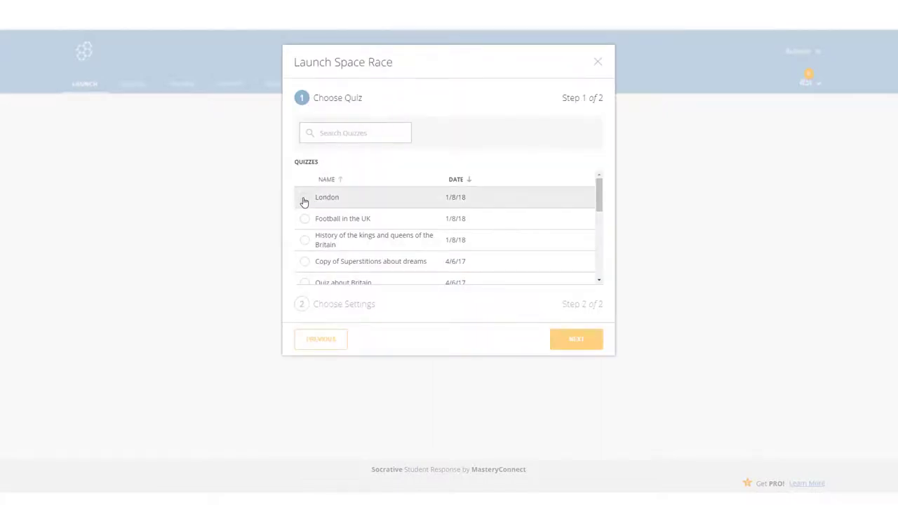
{"action": "left_click", "coordinate": [304, 198]}
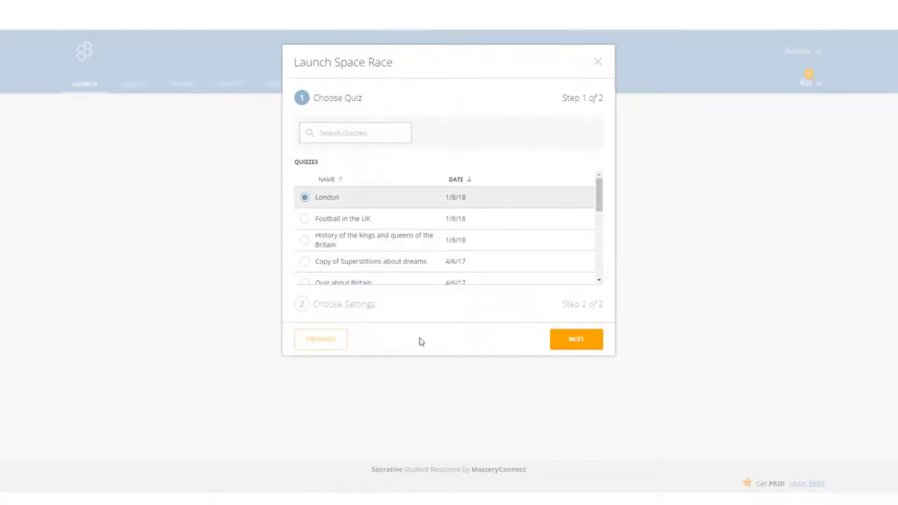
Step: Continue to the Space Race settings and set Number of Teams to 10
{"action": "left_click", "coordinate": [575, 339]}
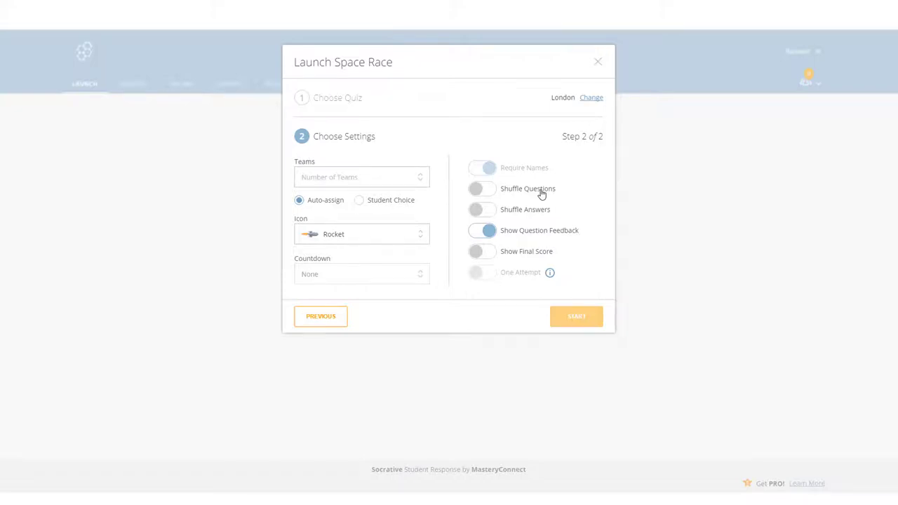
{"action": "mouse_move", "coordinate": [644, 205]}
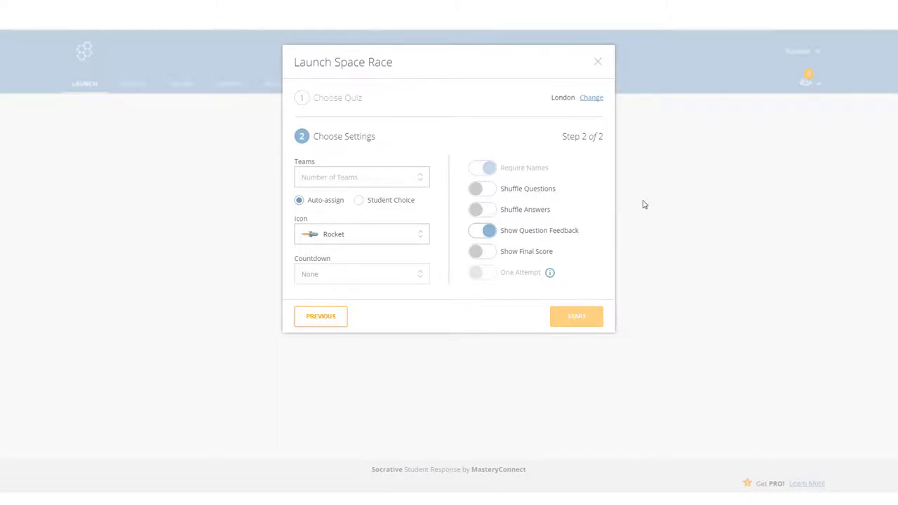
{"action": "mouse_move", "coordinate": [305, 215]}
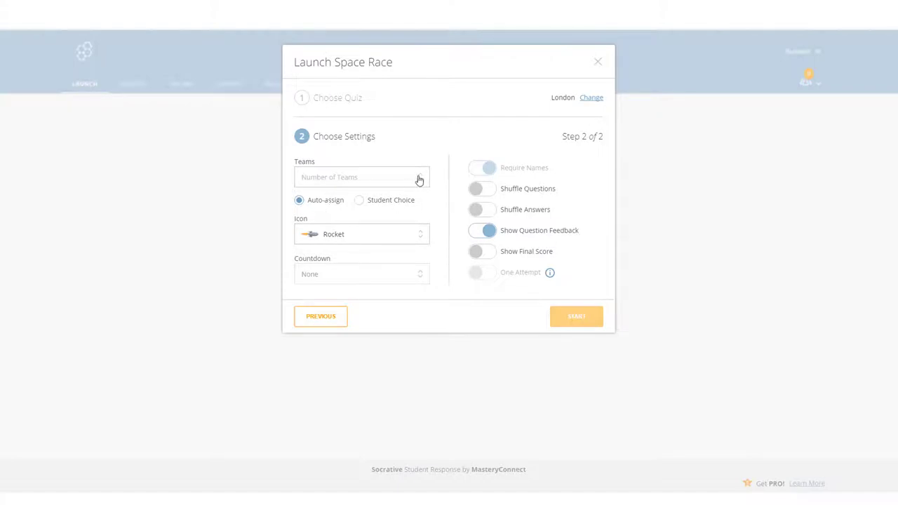
{"action": "left_click", "coordinate": [361, 177]}
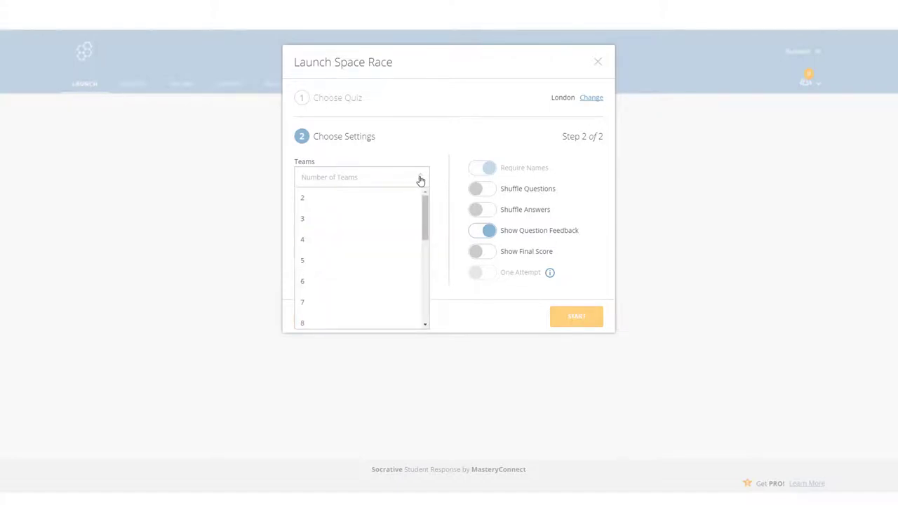
{"action": "scroll", "scroll_direction": "down", "scroll_amount": 3}
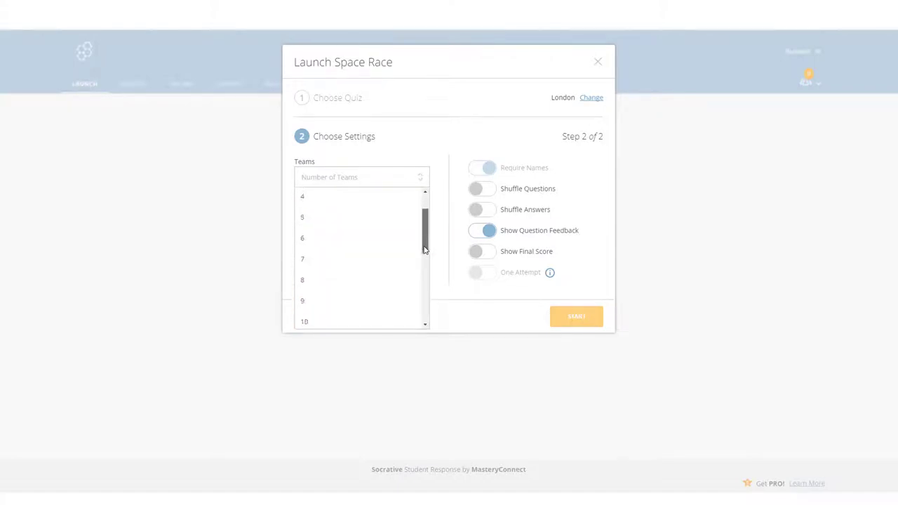
{"action": "left_click", "coordinate": [303, 321]}
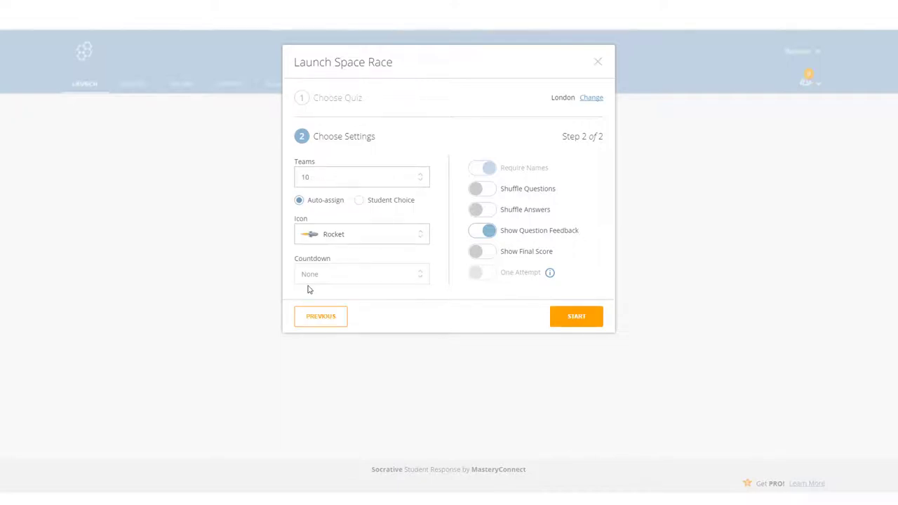
{"action": "mouse_move", "coordinate": [582, 283]}
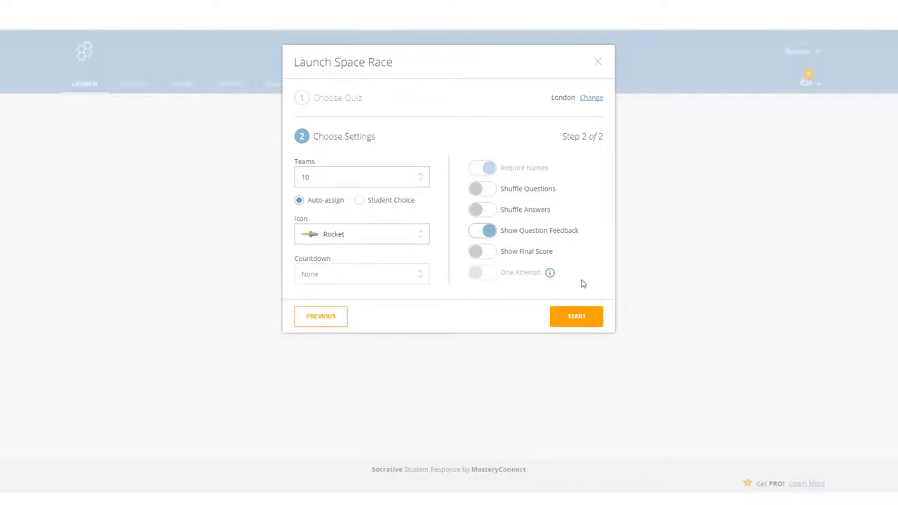
{"action": "mouse_move", "coordinate": [576, 316]}
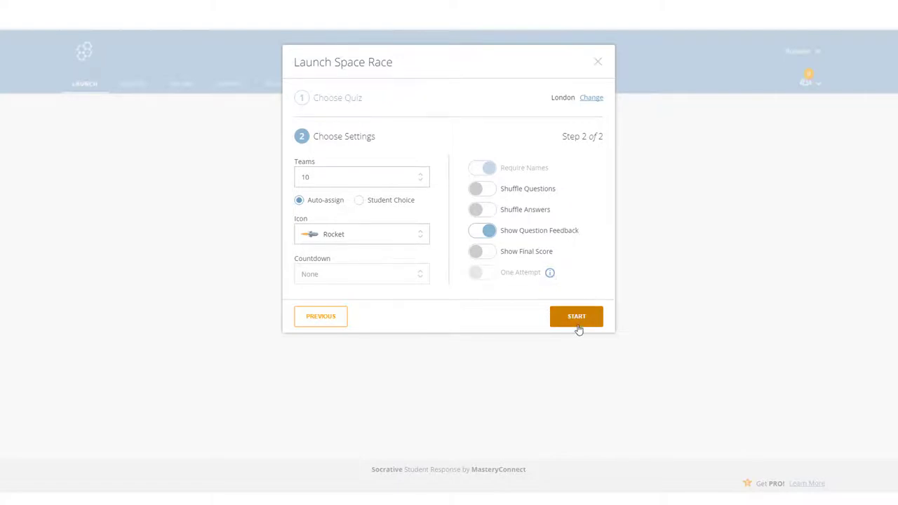
{"action": "mouse_move", "coordinate": [442, 66]}
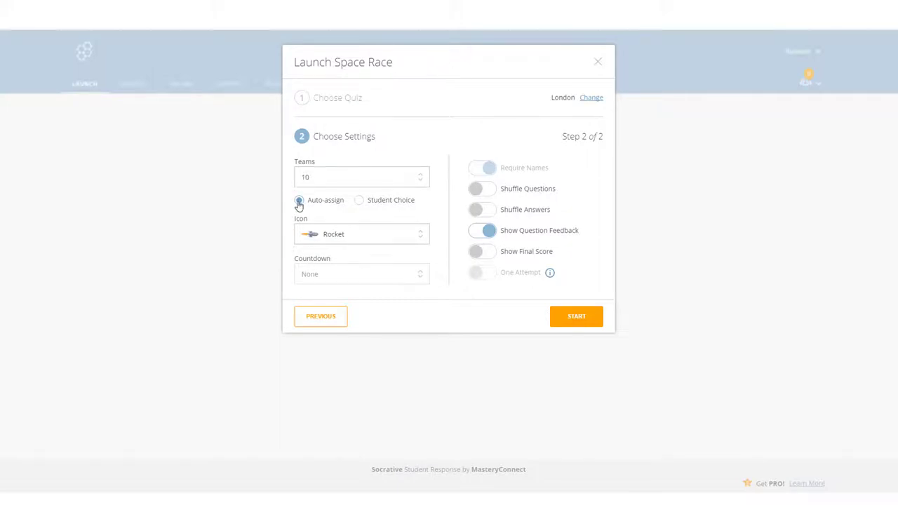
Step: Toggle team assignment to Student Choice and back, leaving Auto-assign selected
{"action": "left_click", "coordinate": [299, 200]}
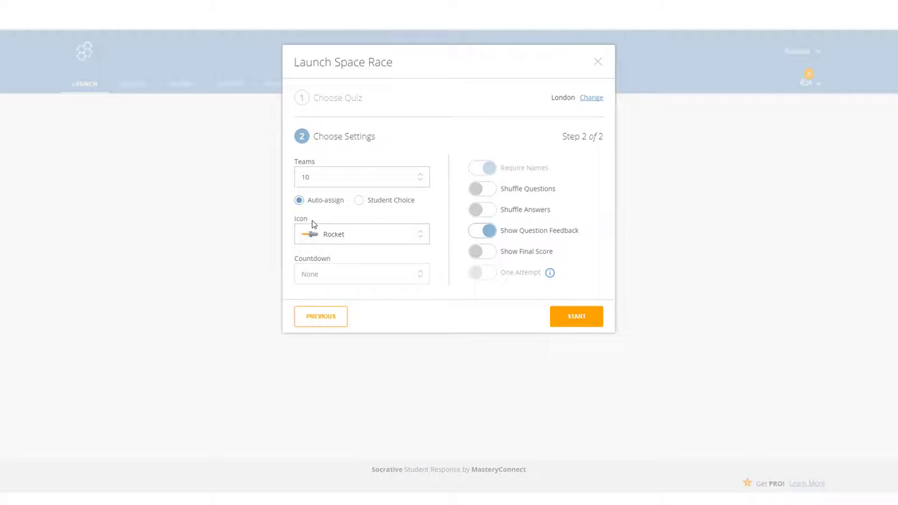
{"action": "left_click", "coordinate": [359, 200]}
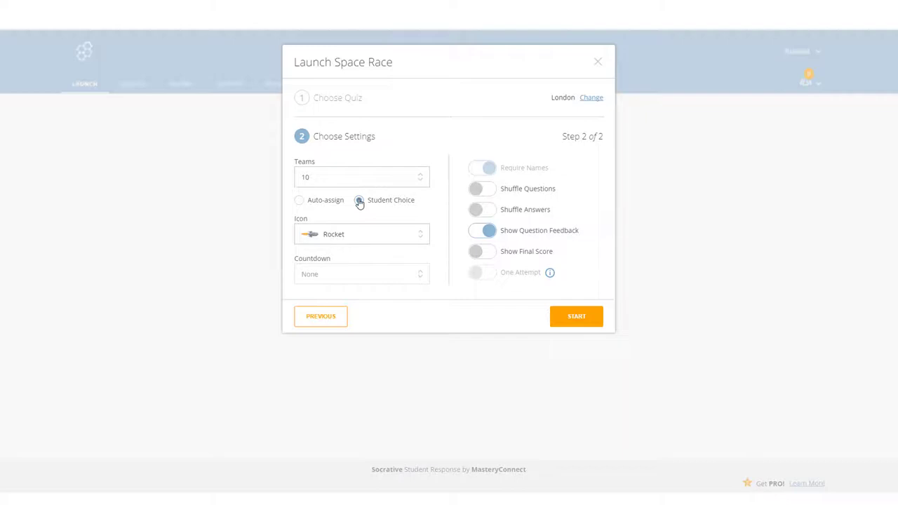
{"action": "left_click", "coordinate": [359, 200]}
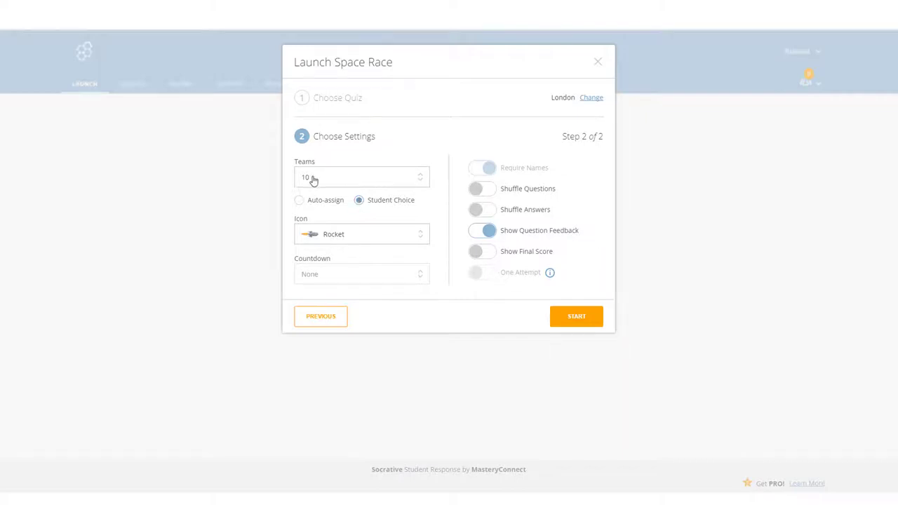
{"action": "mouse_move", "coordinate": [386, 204]}
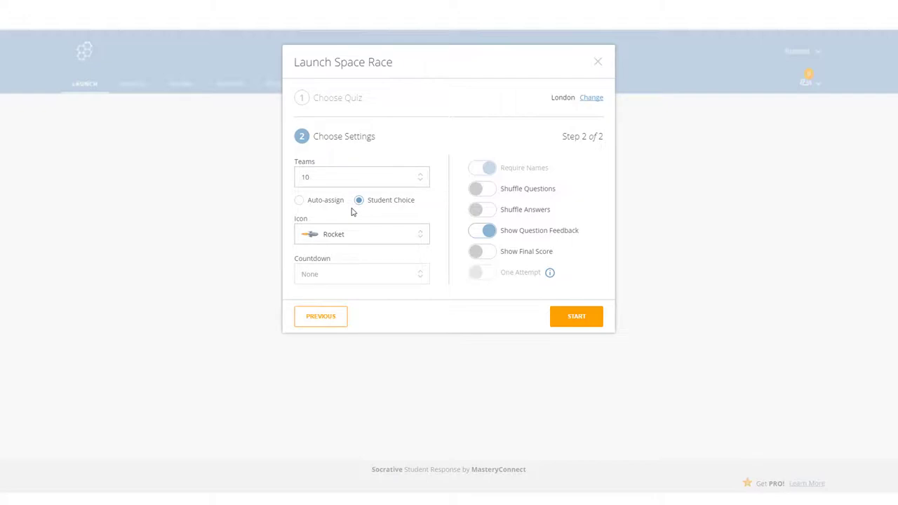
{"action": "left_click", "coordinate": [299, 200]}
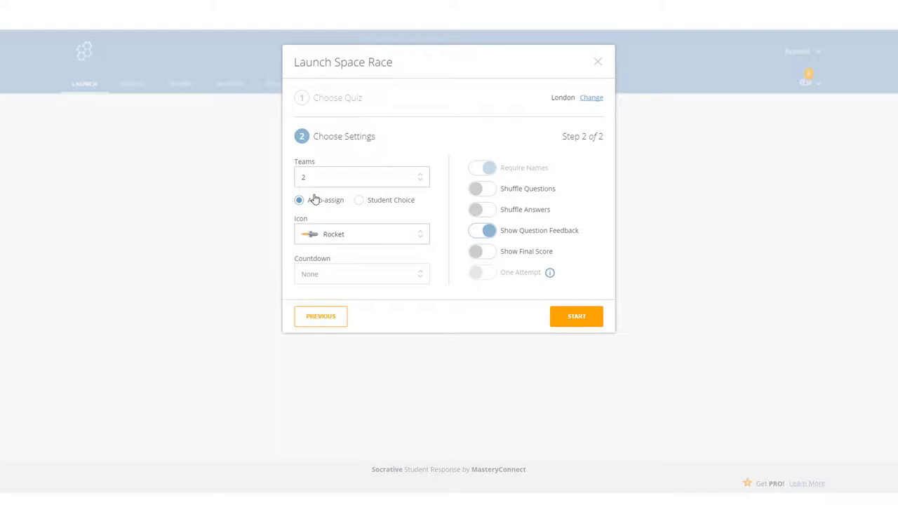
Step: Start the London Space Race with these settings
{"action": "left_click", "coordinate": [576, 316]}
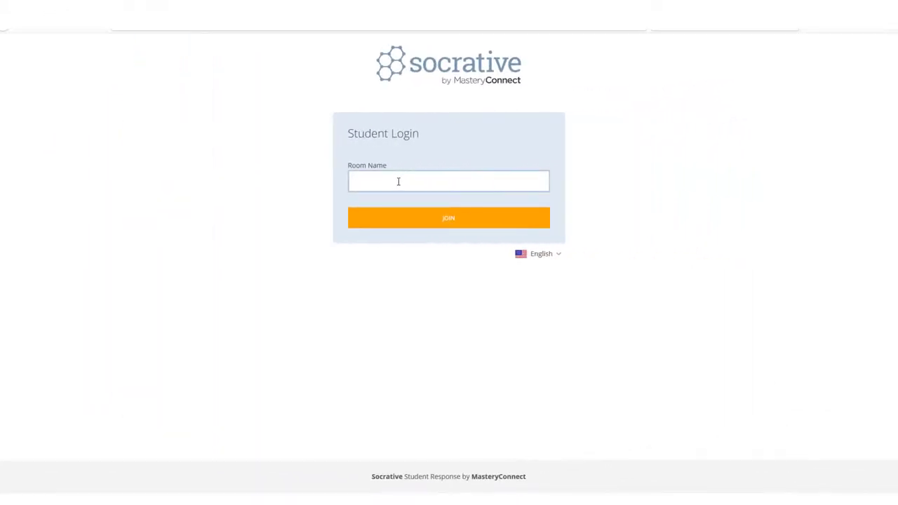
Step: Enter room name TDDRL1SQ, join the room, and select the name field
{"action": "left_click", "coordinate": [449, 181]}
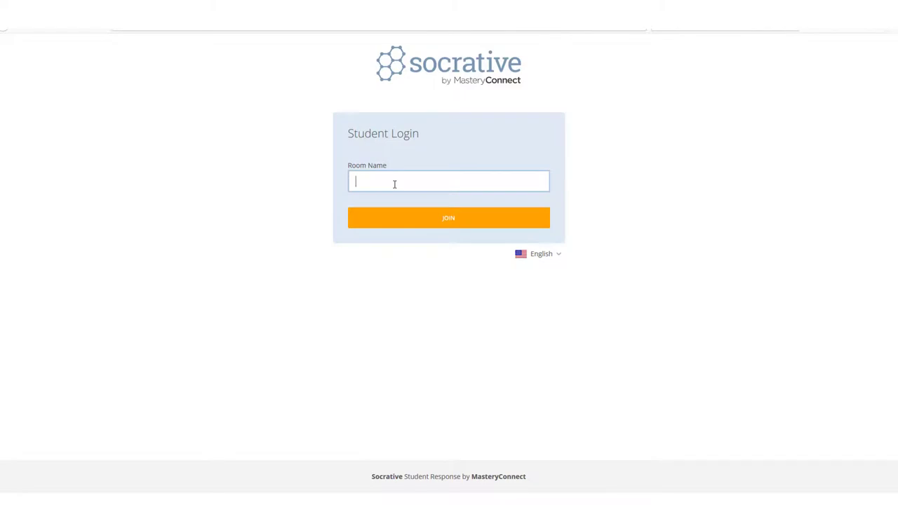
{"action": "type", "text": "T"}
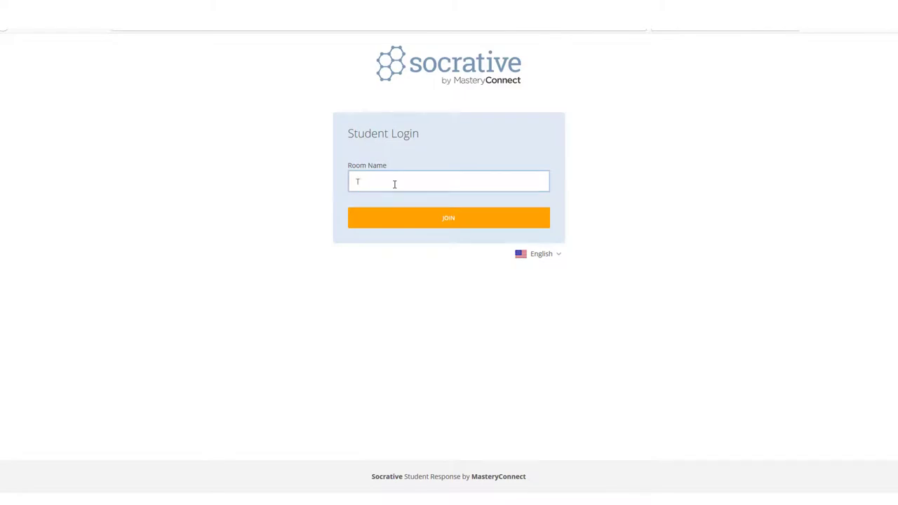
{"action": "type", "text": "DDR"}
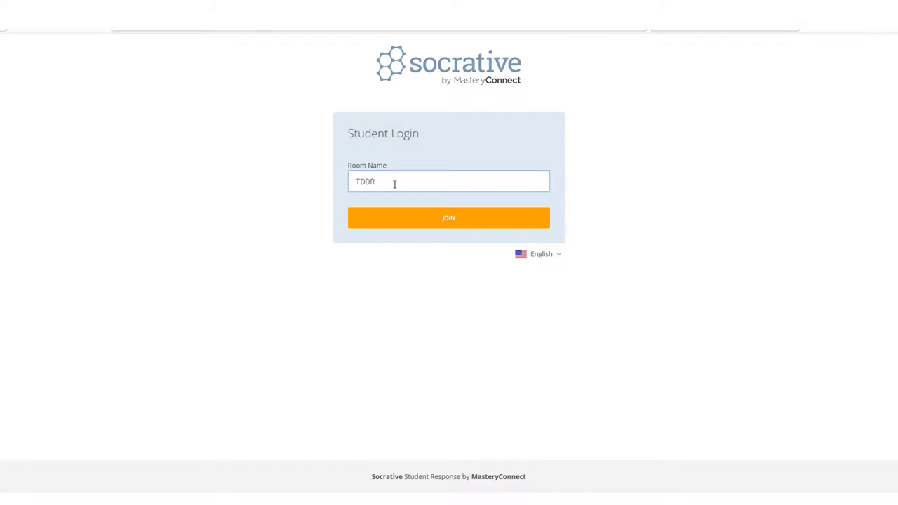
{"action": "type", "text": "L1SO"}
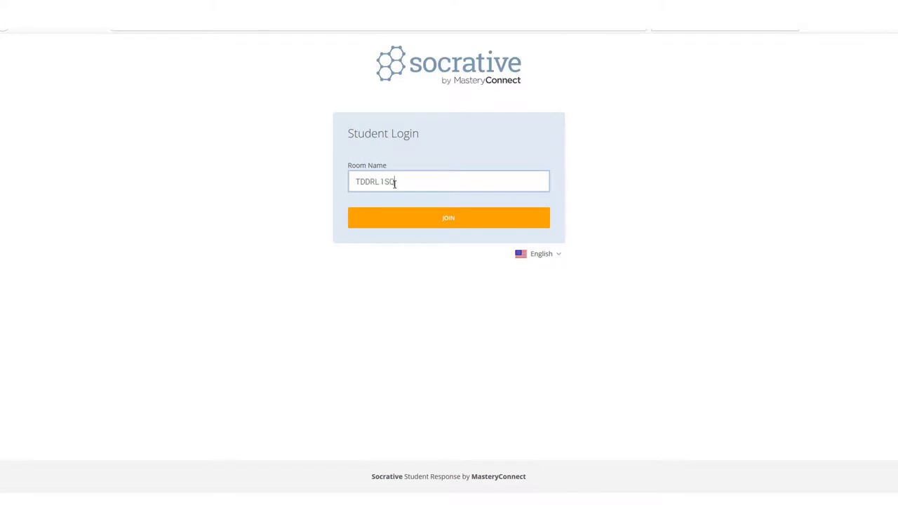
{"action": "left_click", "coordinate": [448, 217]}
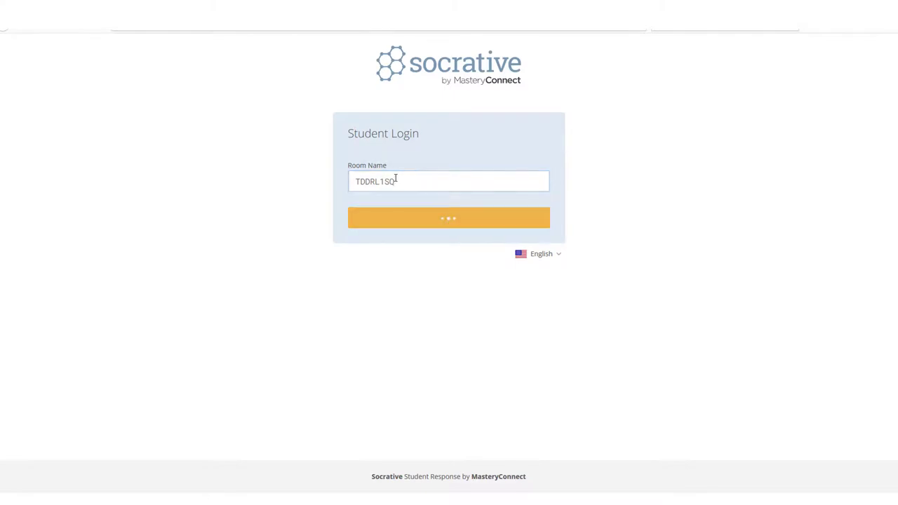
{"action": "left_click", "coordinate": [449, 217]}
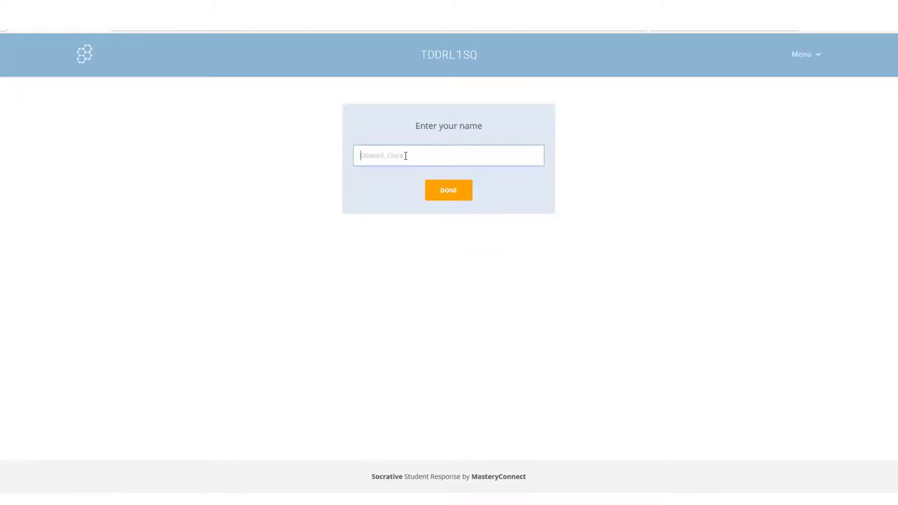
Step: Enter the name Russell, start the quiz, and answer the river question correctly with Thames
{"action": "type", "text": "Russell"}
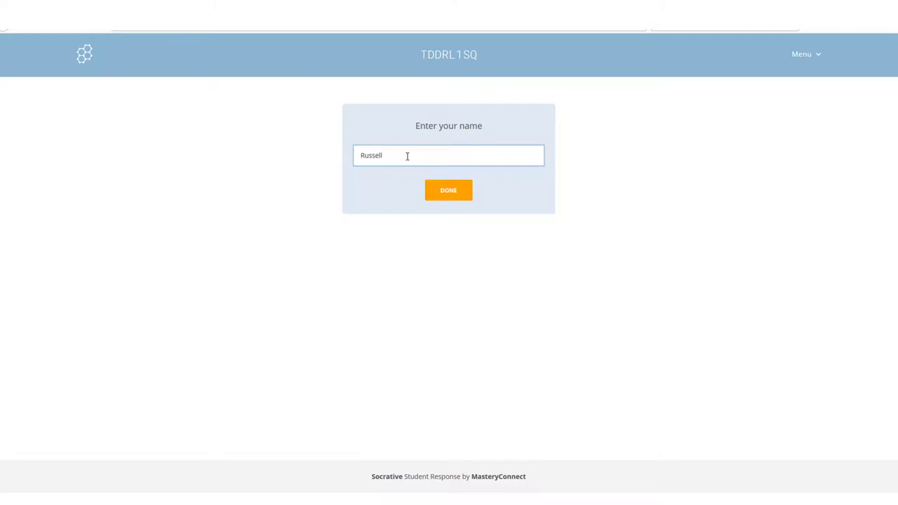
{"action": "left_click", "coordinate": [448, 191]}
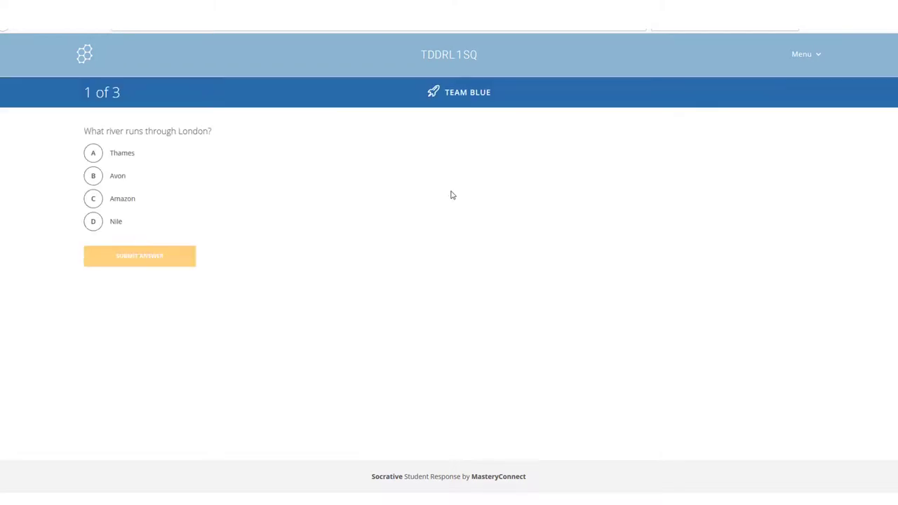
{"action": "mouse_move", "coordinate": [442, 70]}
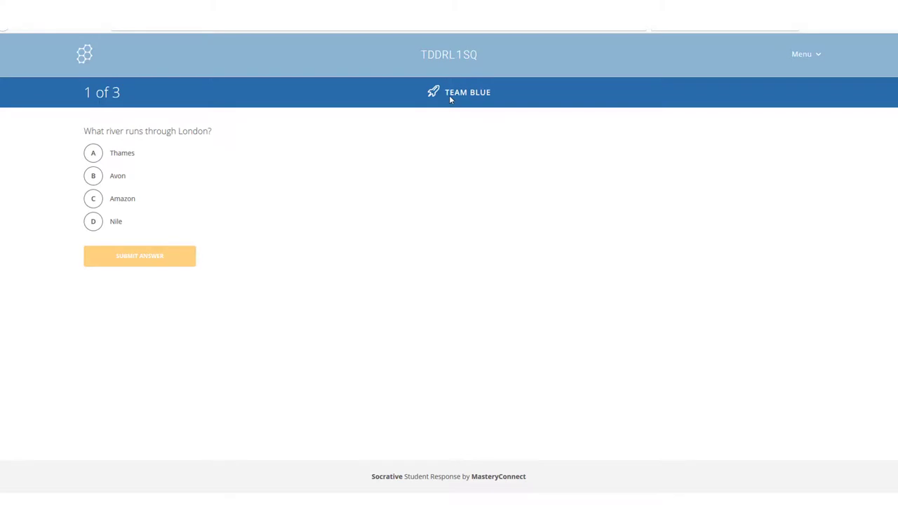
{"action": "mouse_move", "coordinate": [483, 102]}
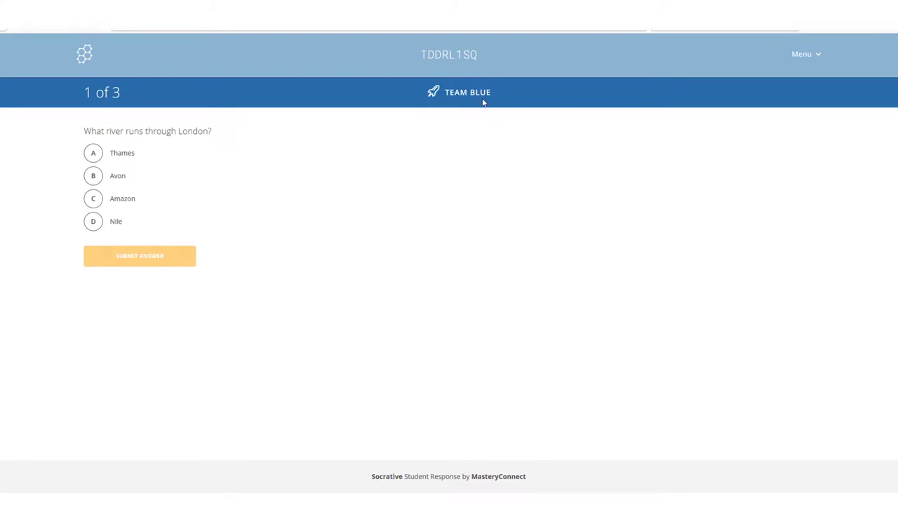
{"action": "left_click", "coordinate": [92, 152]}
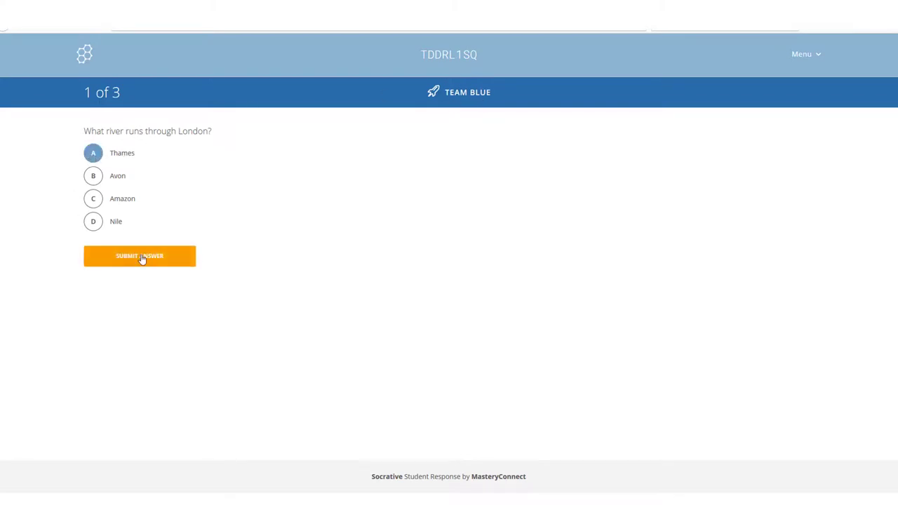
{"action": "left_click", "coordinate": [139, 255]}
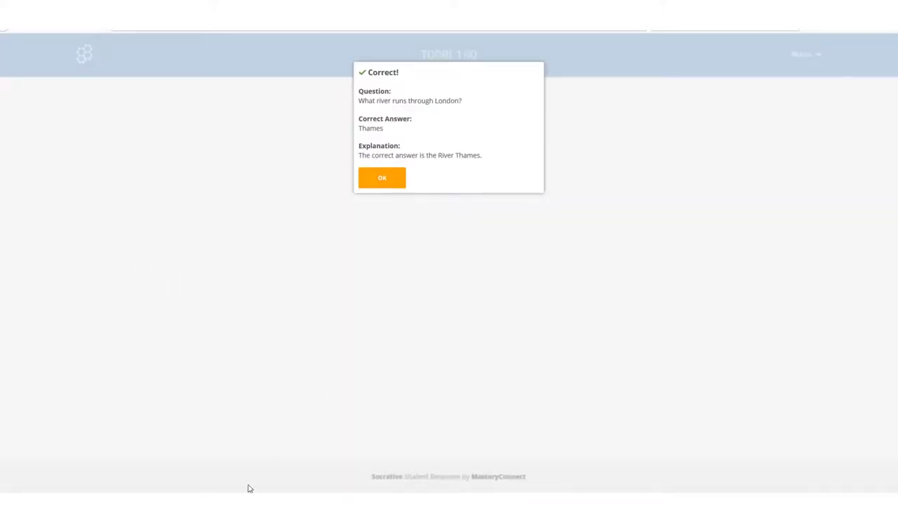
{"action": "left_click", "coordinate": [382, 178]}
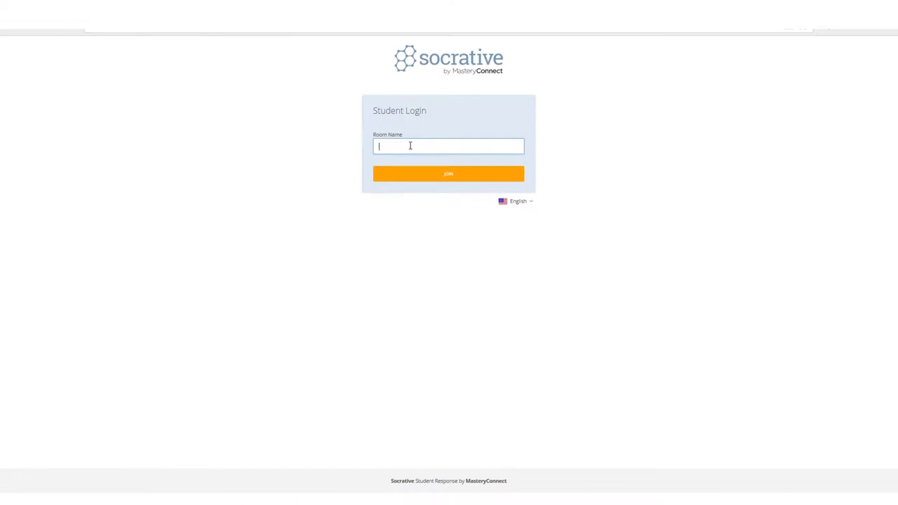
Step: Join room TDDRL1SQ as a second student named Tom
{"action": "type", "text": "TT"}
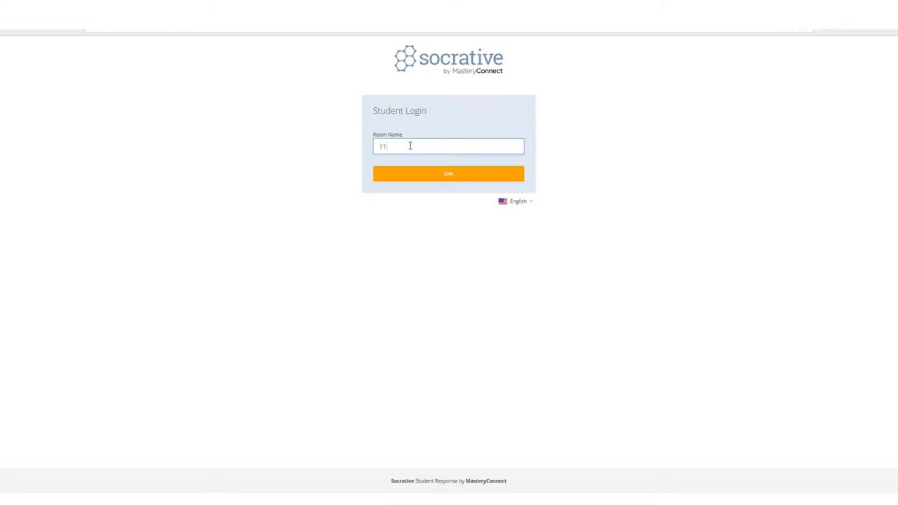
{"action": "type", "text": "DR"}
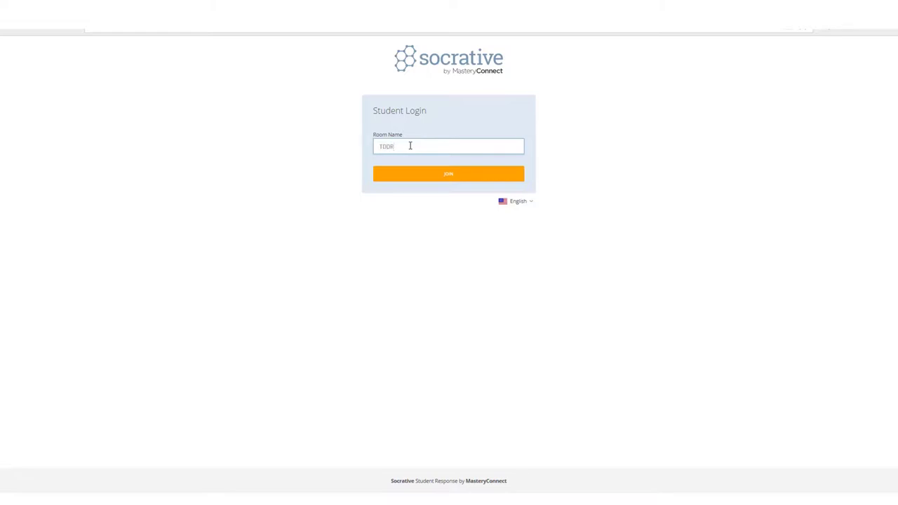
{"action": "type", "text": "L"}
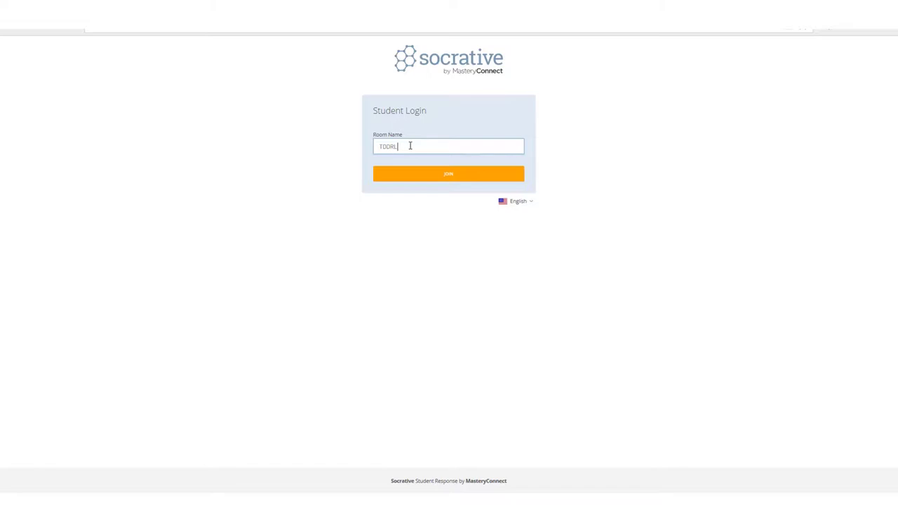
{"action": "type", "text": "1SQ"}
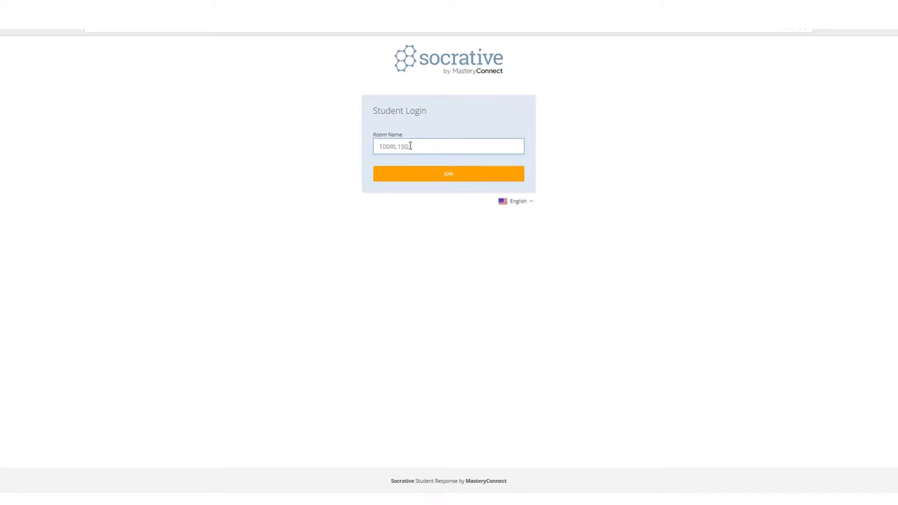
{"action": "left_click", "coordinate": [448, 173]}
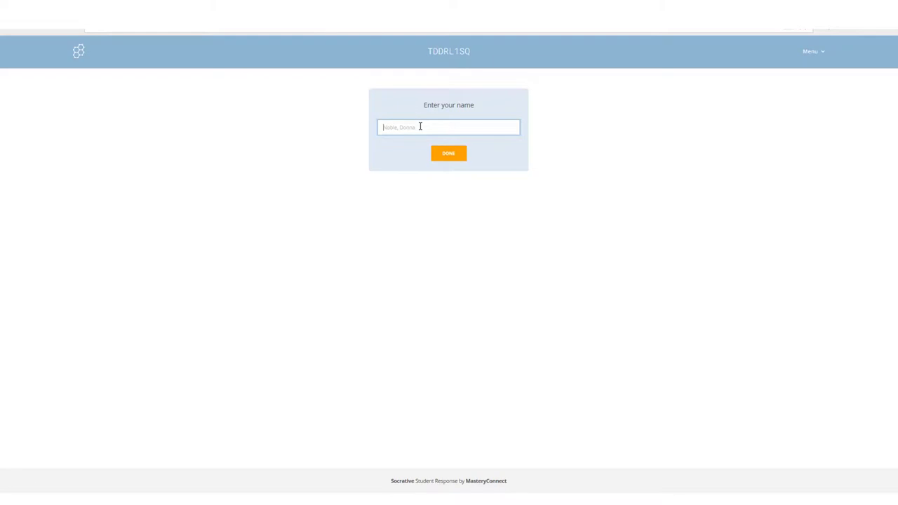
{"action": "type", "text": "Tom"}
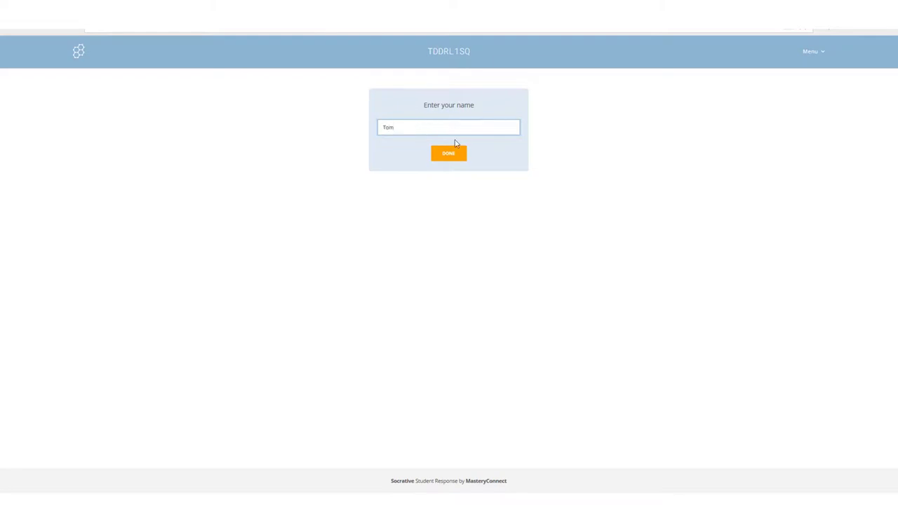
{"action": "left_click", "coordinate": [448, 153]}
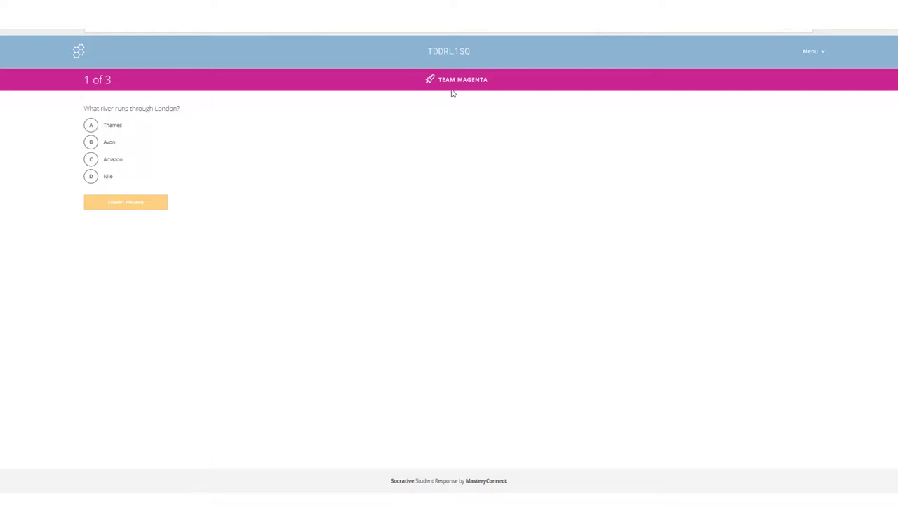
{"action": "mouse_move", "coordinate": [447, 92]}
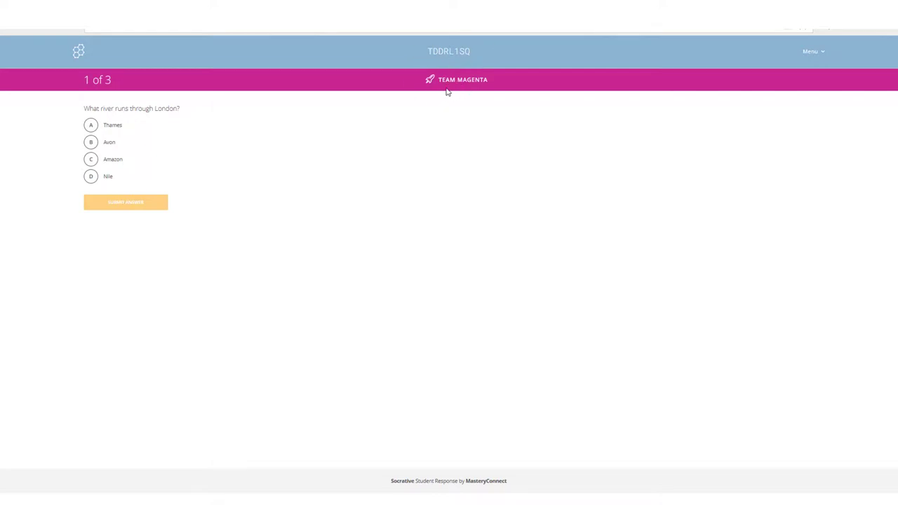
{"action": "mouse_move", "coordinate": [477, 88]}
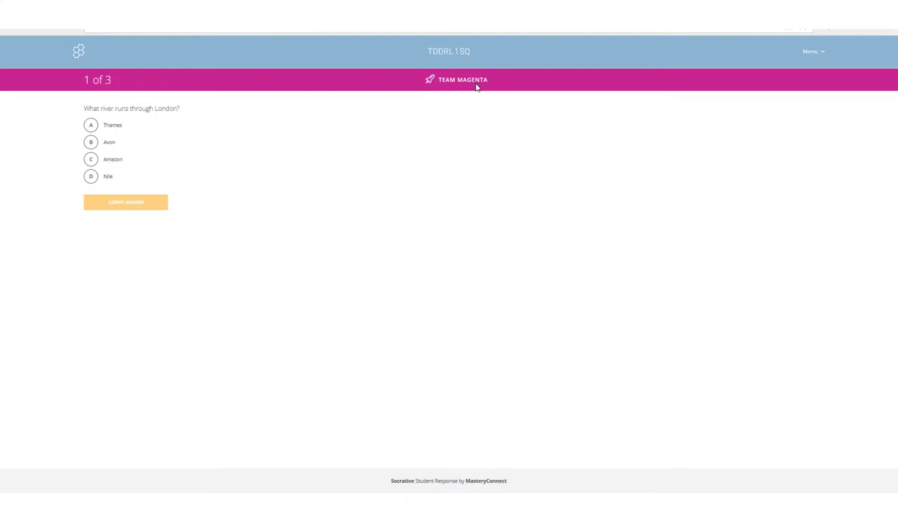
Step: Answer the river question with Amazon and acknowledge the Incorrect result
{"action": "left_click", "coordinate": [90, 159]}
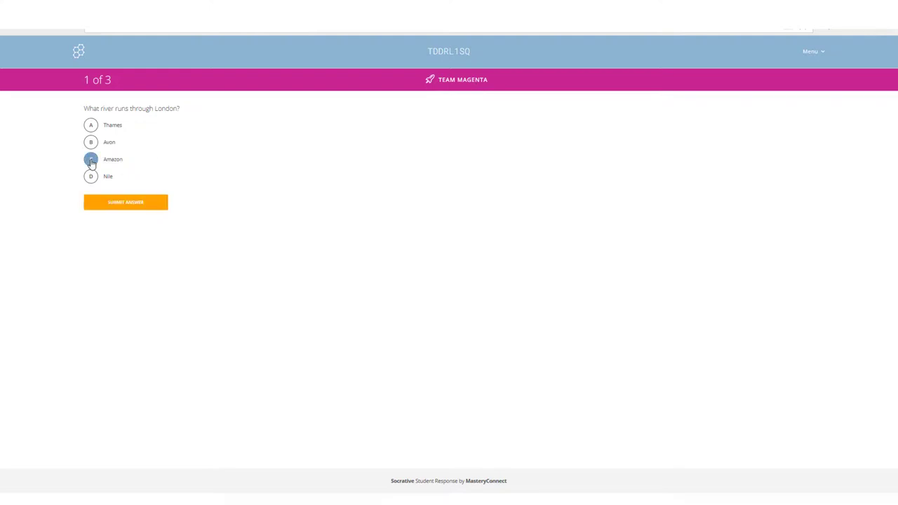
{"action": "left_click", "coordinate": [91, 159]}
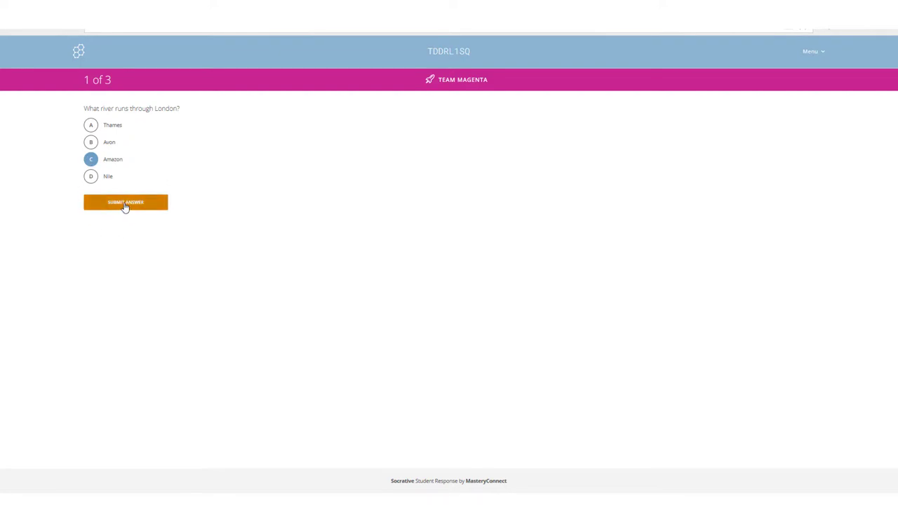
{"action": "left_click", "coordinate": [125, 202]}
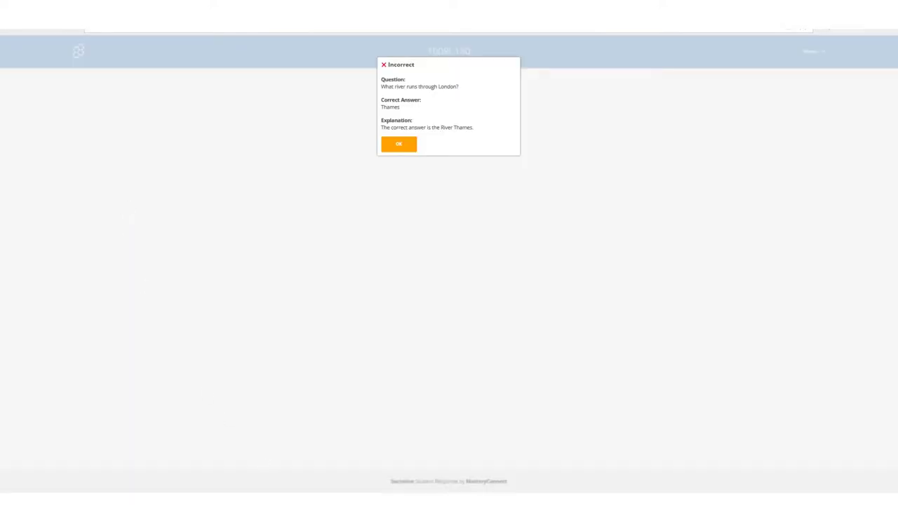
{"action": "left_click", "coordinate": [399, 144]}
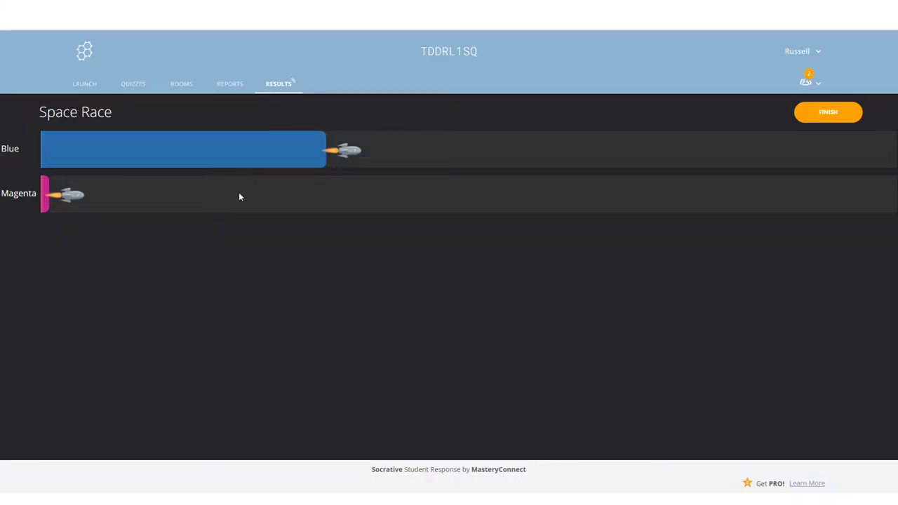
{"action": "mouse_move", "coordinate": [291, 203]}
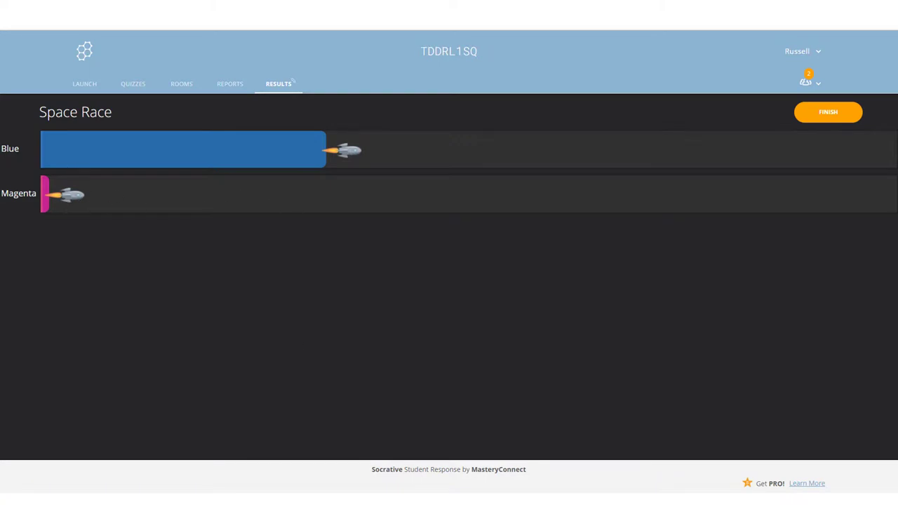
{"action": "mouse_move", "coordinate": [877, 161]}
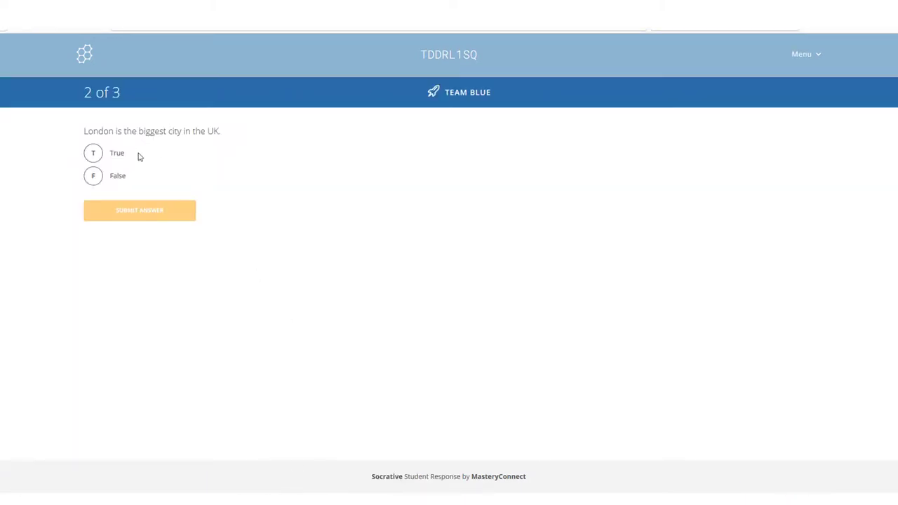
Step: Answer True to the biggest-city question for both Team Blue and Team Magenta
{"action": "left_click", "coordinate": [93, 153]}
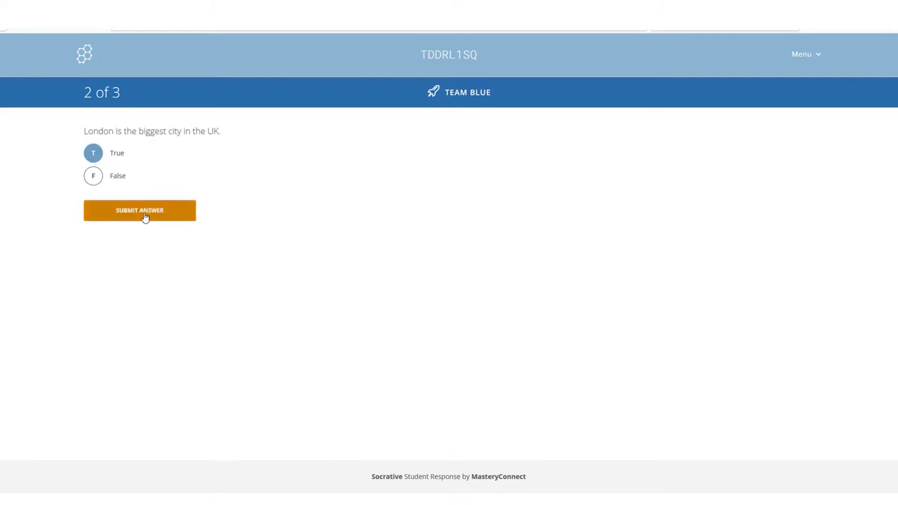
{"action": "left_click", "coordinate": [139, 211]}
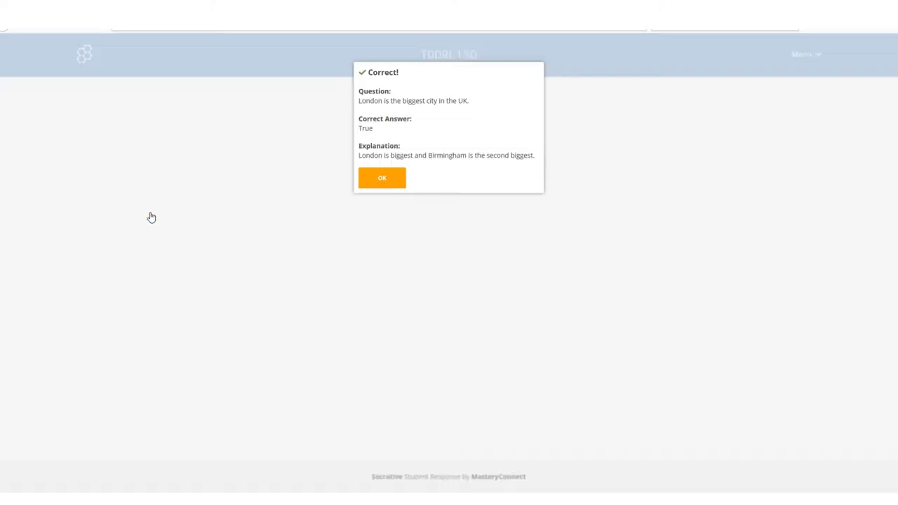
{"action": "left_click", "coordinate": [381, 177]}
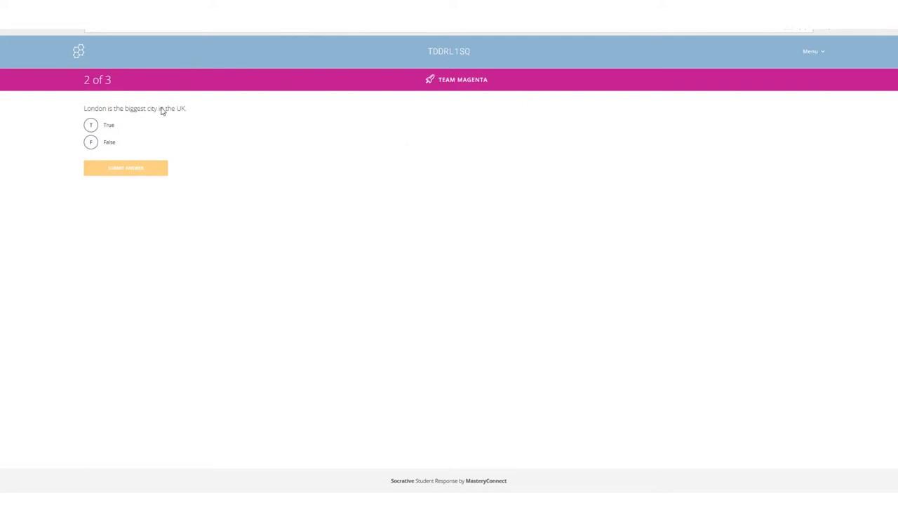
{"action": "left_click", "coordinate": [91, 125]}
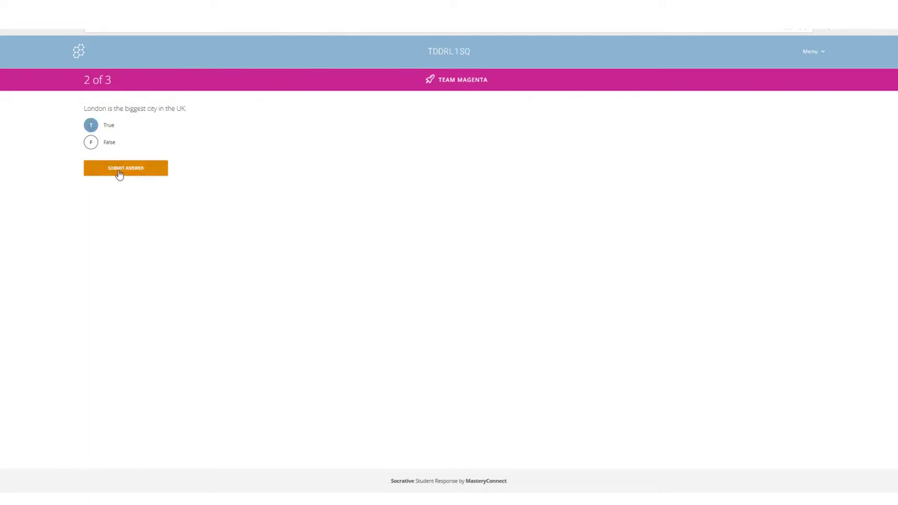
{"action": "left_click", "coordinate": [125, 168]}
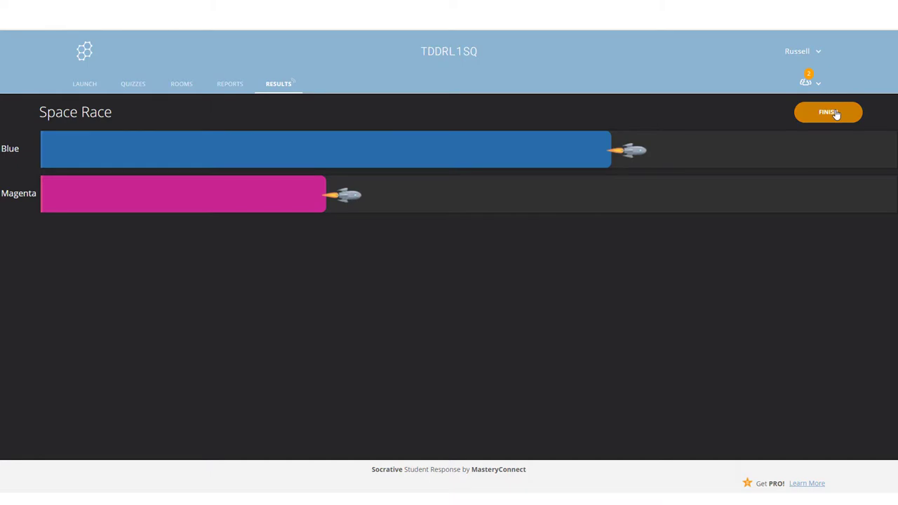
Step: Submit both teams' question 3 answers, the palace question marked incorrect, and finish the race
{"action": "left_click", "coordinate": [828, 112]}
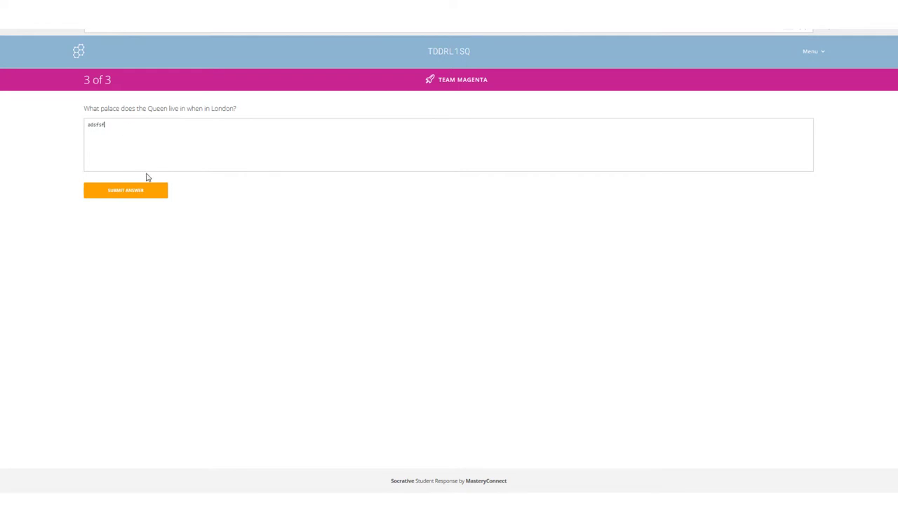
{"action": "left_click", "coordinate": [125, 191]}
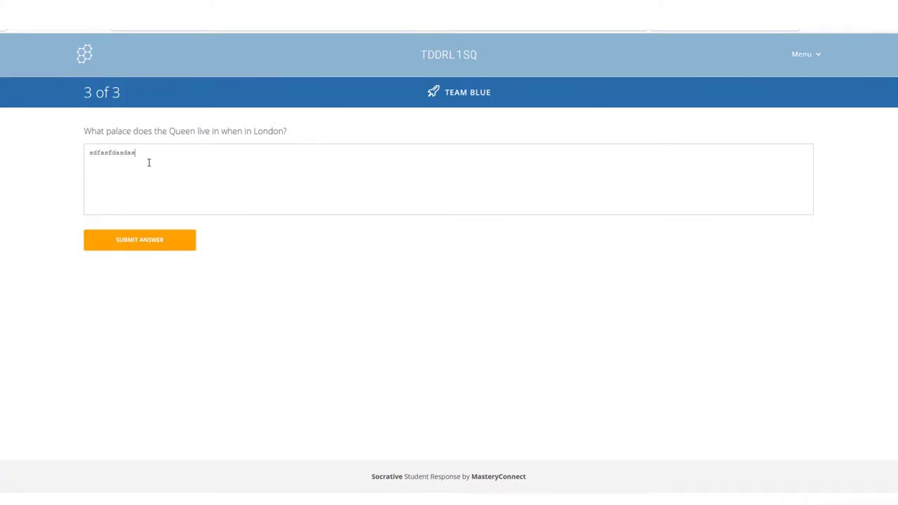
{"action": "left_click", "coordinate": [140, 239]}
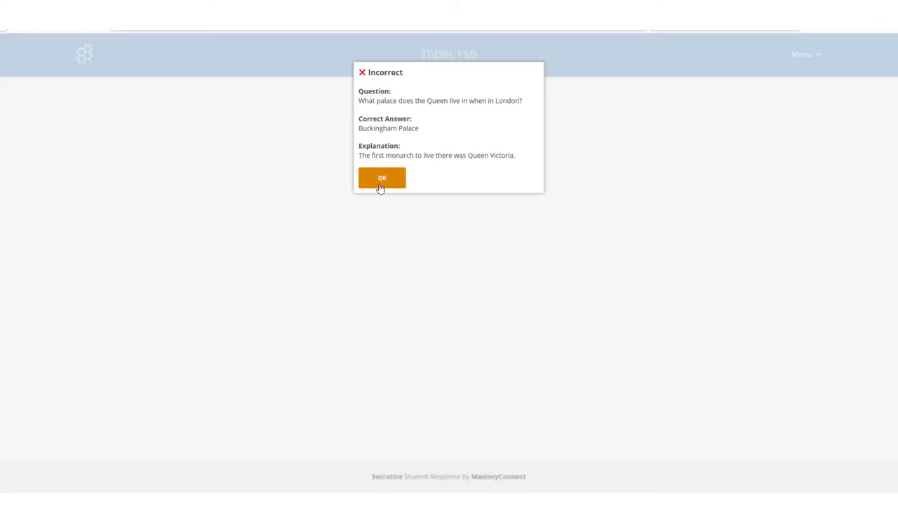
{"action": "left_click", "coordinate": [382, 177]}
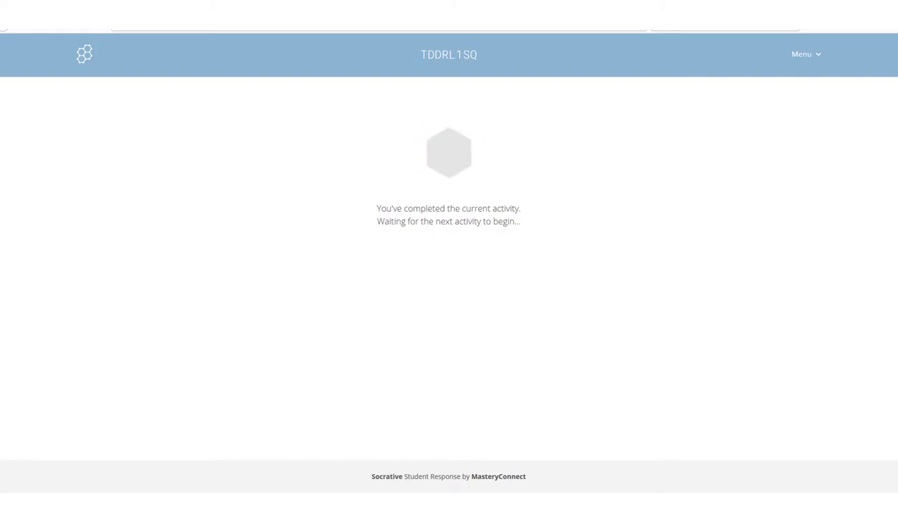
{"action": "left_click", "coordinate": [828, 112]}
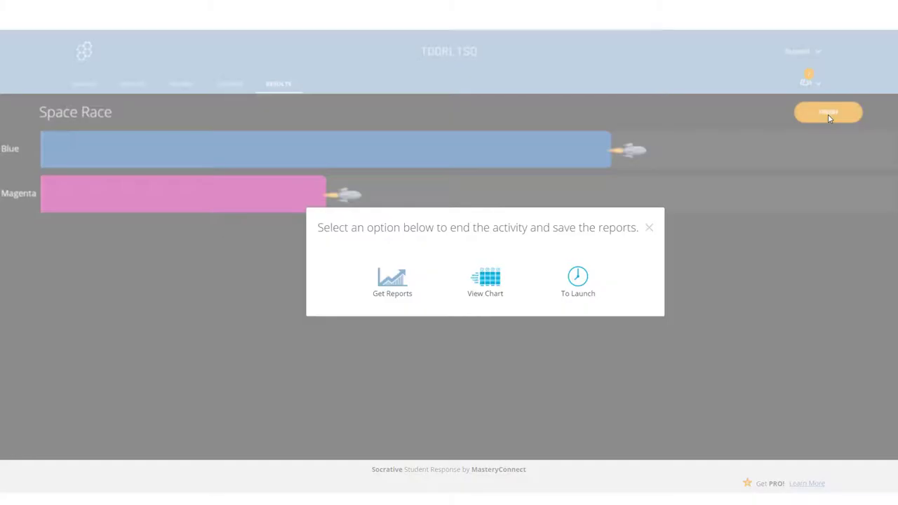
{"action": "mouse_move", "coordinate": [434, 210]}
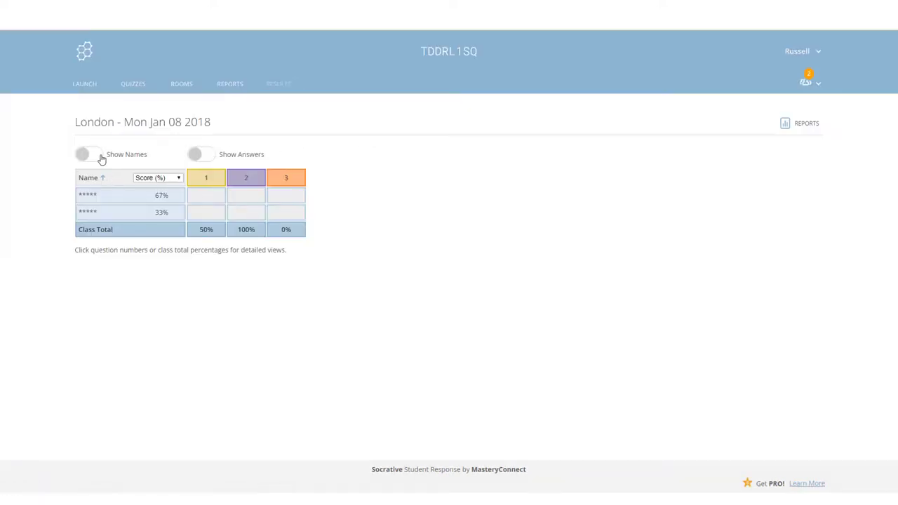
Step: Turn on Show Names and Show Answers in the London Space Race report
{"action": "left_click", "coordinate": [89, 153]}
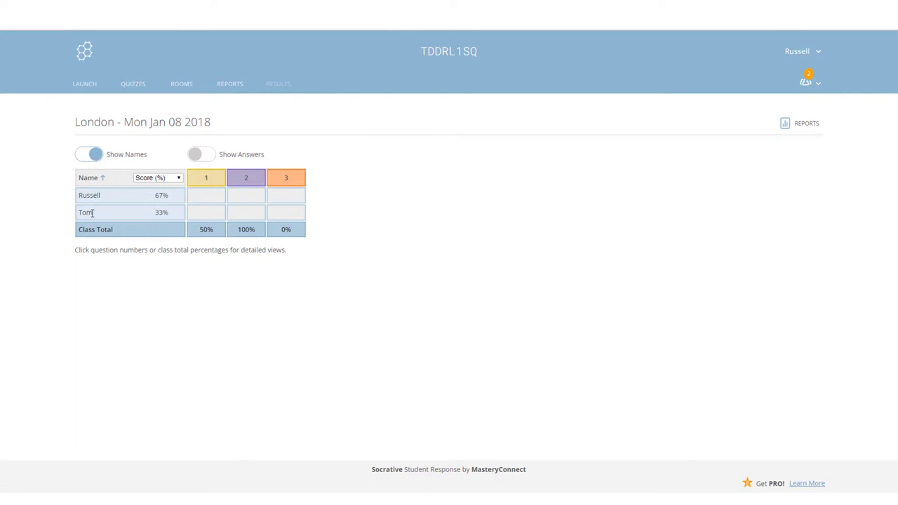
{"action": "left_click", "coordinate": [201, 154]}
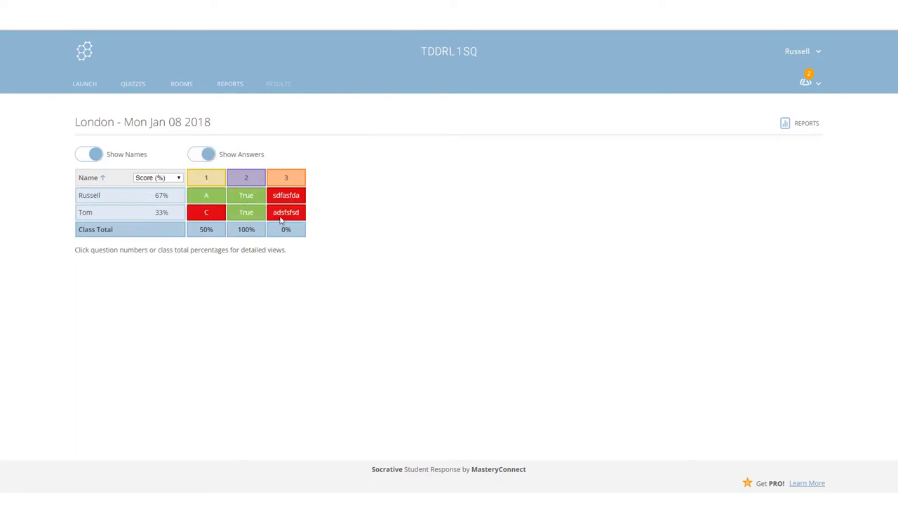
{"action": "mouse_move", "coordinate": [274, 113]}
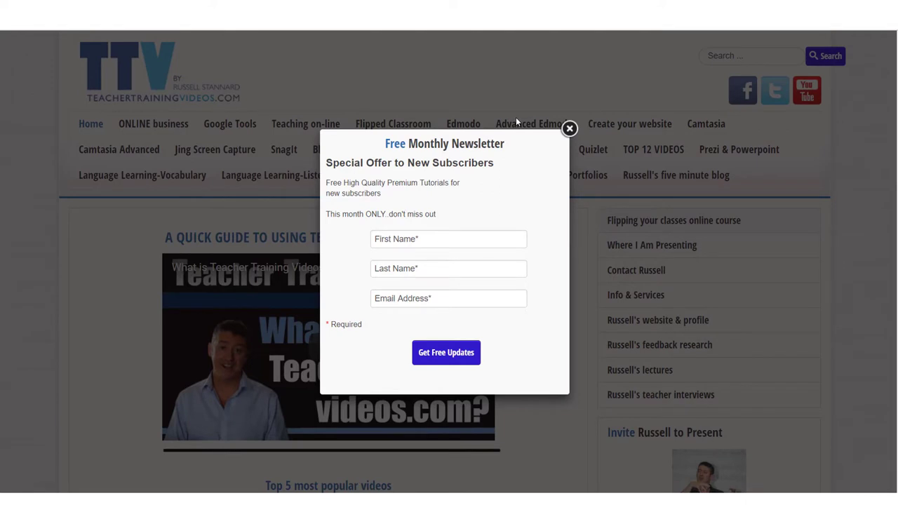
{"action": "mouse_move", "coordinate": [148, 389]}
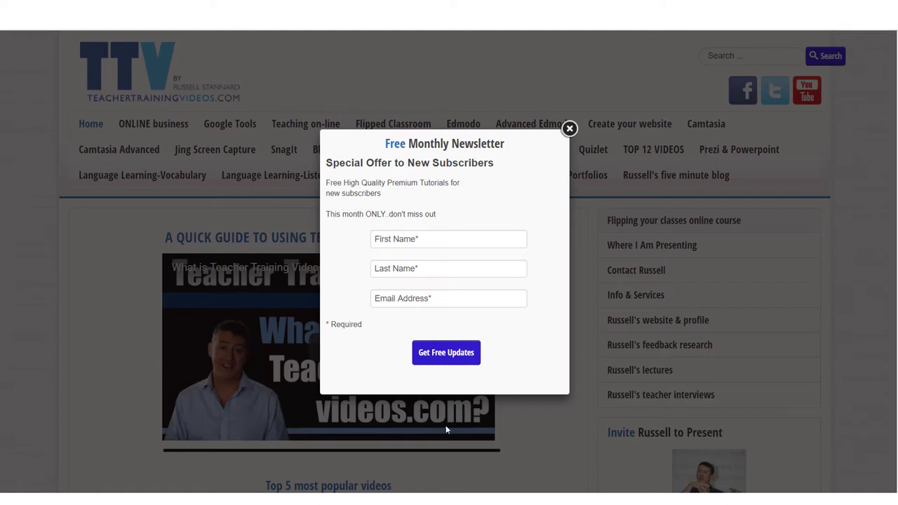
{"action": "mouse_move", "coordinate": [569, 129]}
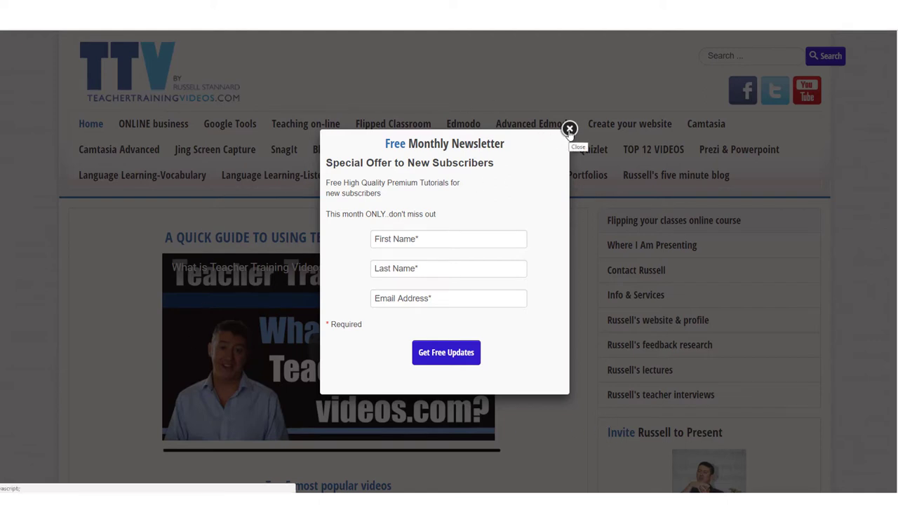
{"action": "mouse_move", "coordinate": [460, 194]}
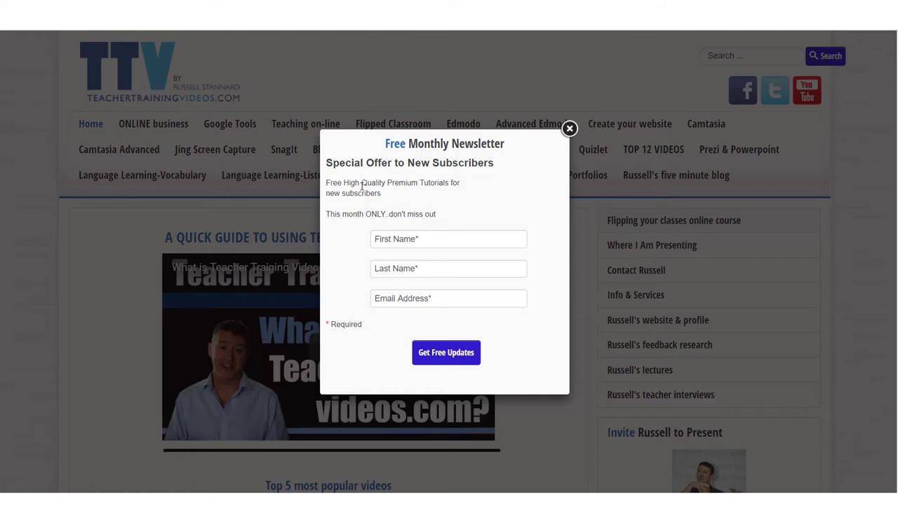
{"action": "mouse_move", "coordinate": [313, 123]}
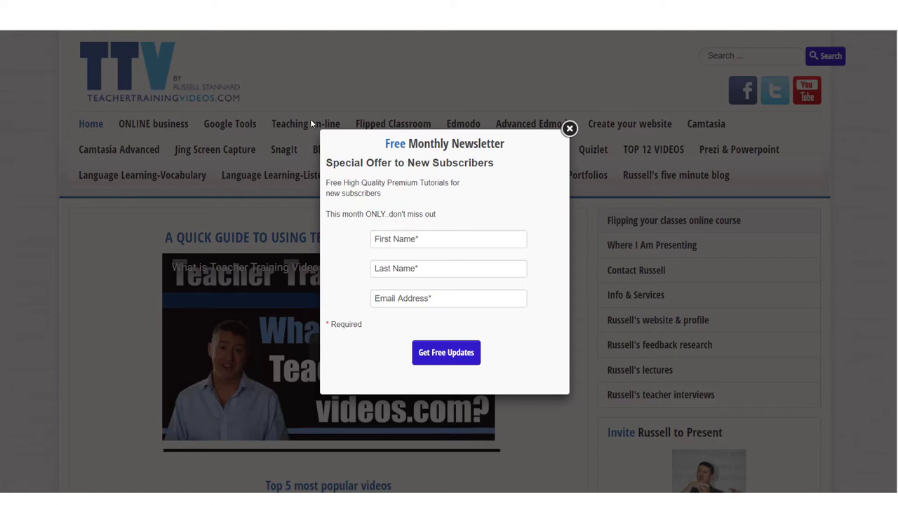
{"action": "mouse_move", "coordinate": [569, 129]}
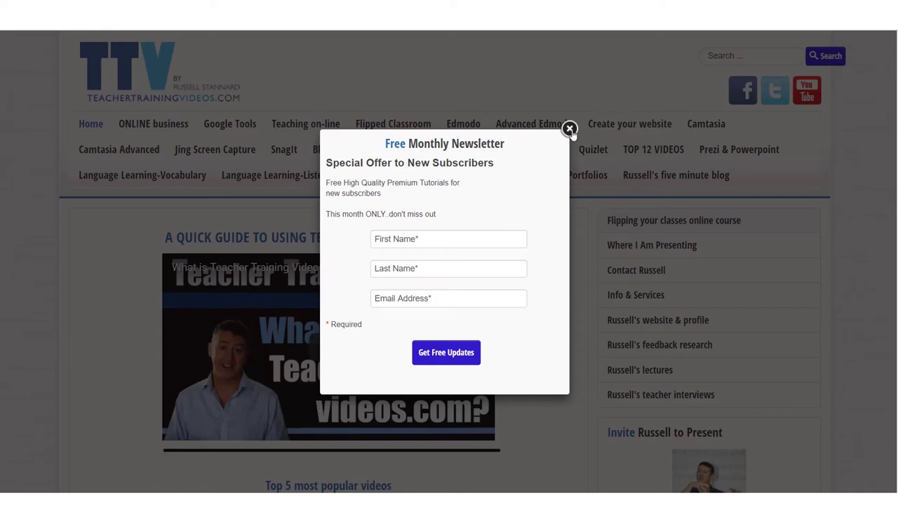
Step: Close the Free Monthly Newsletter pop-up
{"action": "left_click", "coordinate": [569, 130]}
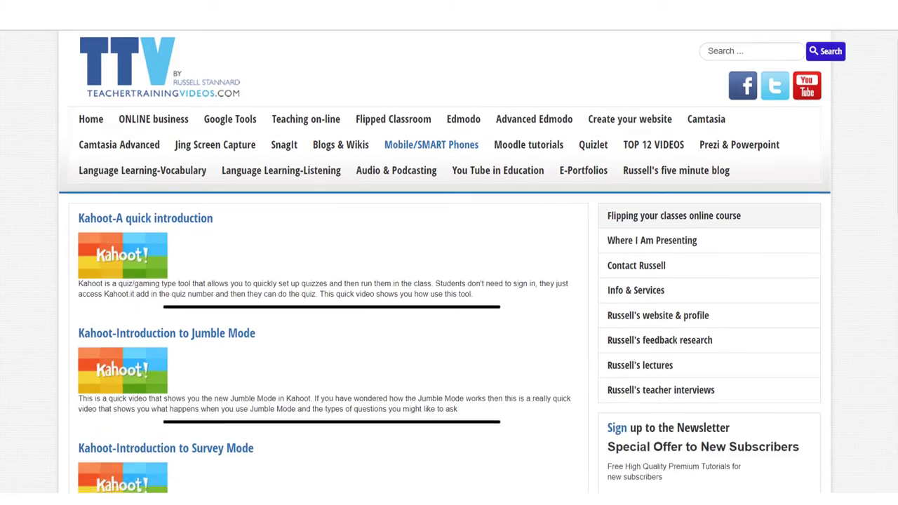
Step: Scroll the blog page to show the Loom screen-capture tutorial post
{"action": "scroll", "scroll_direction": "down", "scroll_amount": 3}
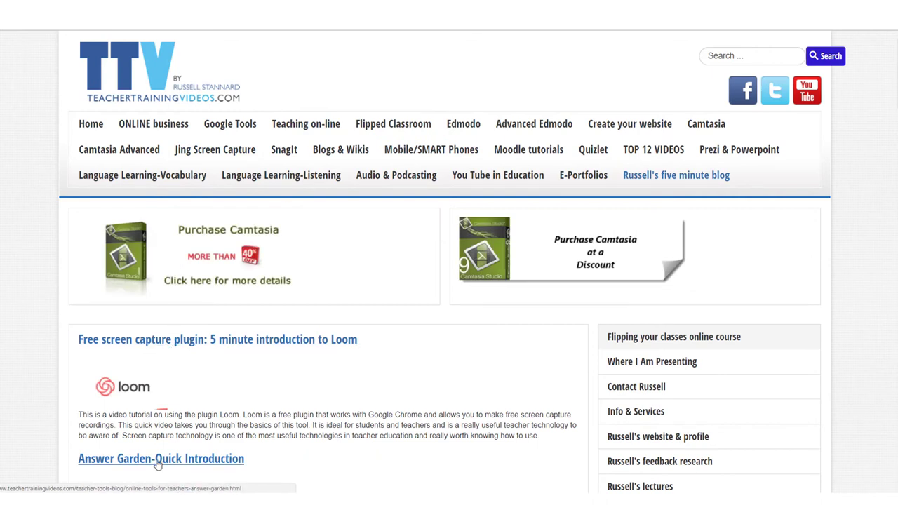
{"action": "mouse_move", "coordinate": [181, 345]}
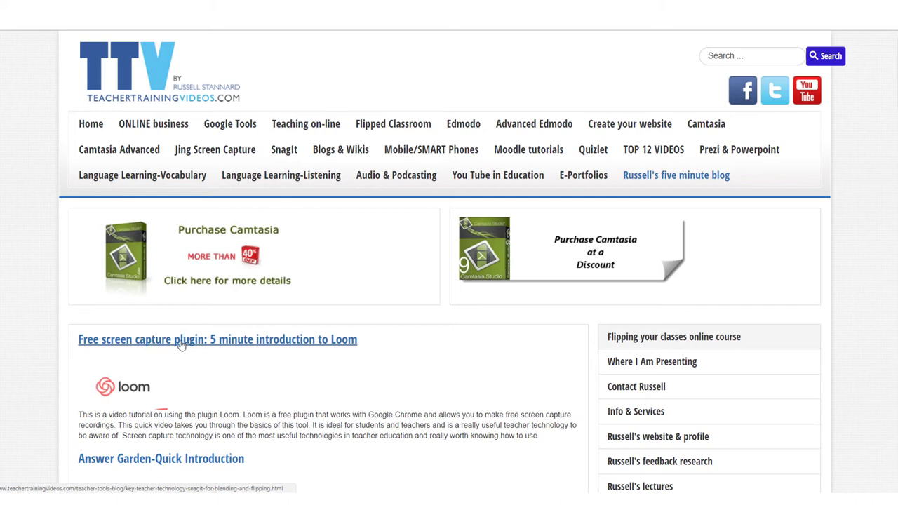
{"action": "mouse_move", "coordinate": [807, 90]}
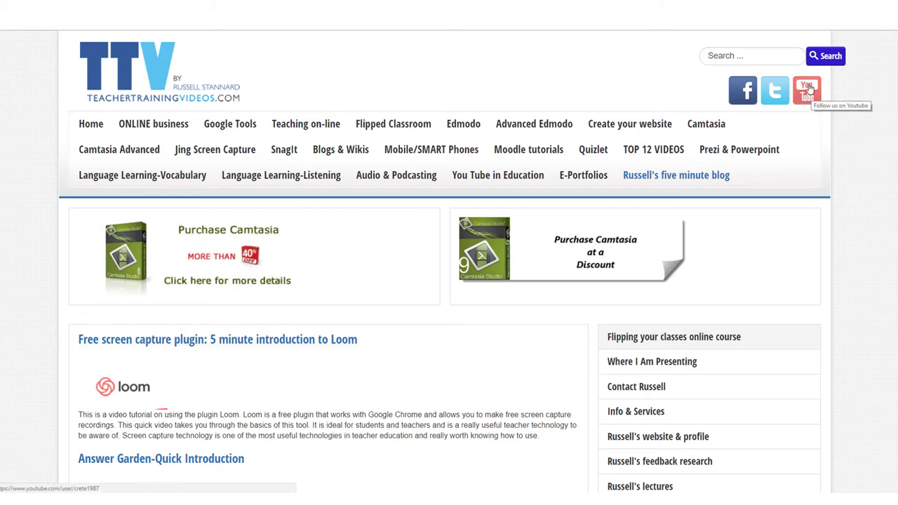
{"action": "mouse_move", "coordinate": [806, 89]}
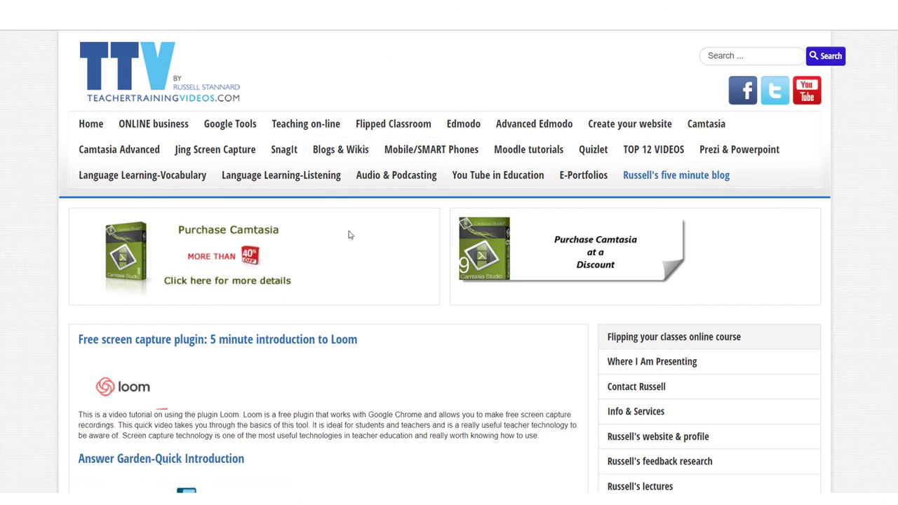
{"action": "mouse_move", "coordinate": [284, 149]}
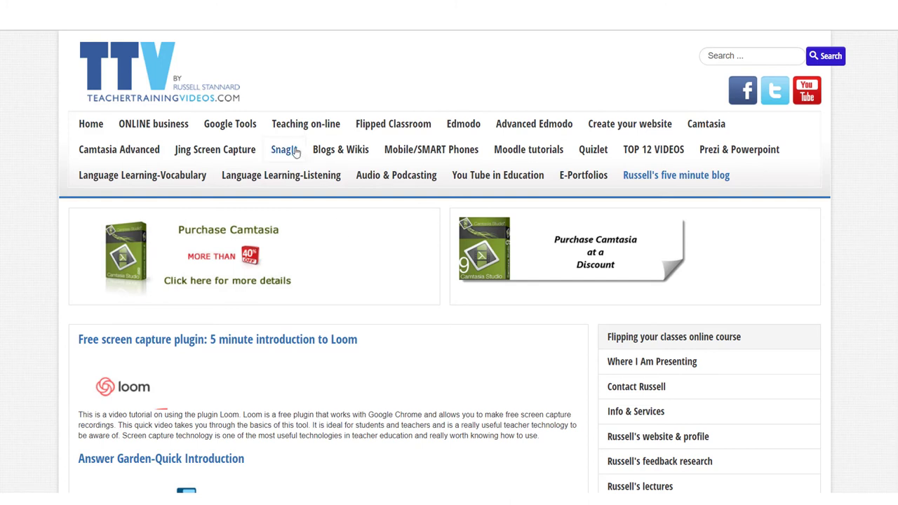
{"action": "mouse_move", "coordinate": [653, 150]}
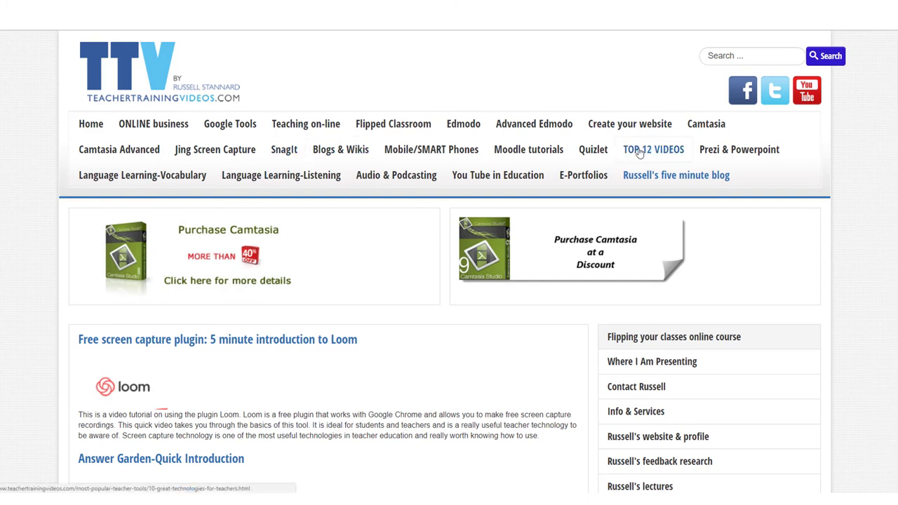